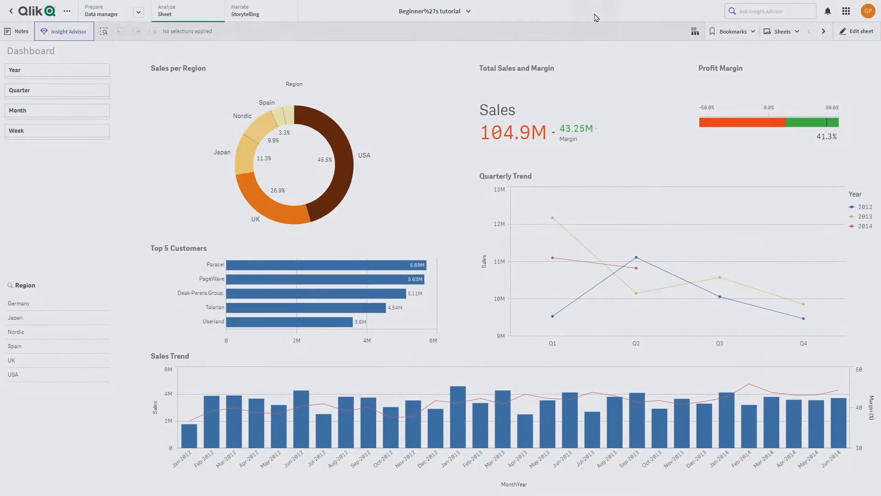
pyautogui.moveTo(64, 70)
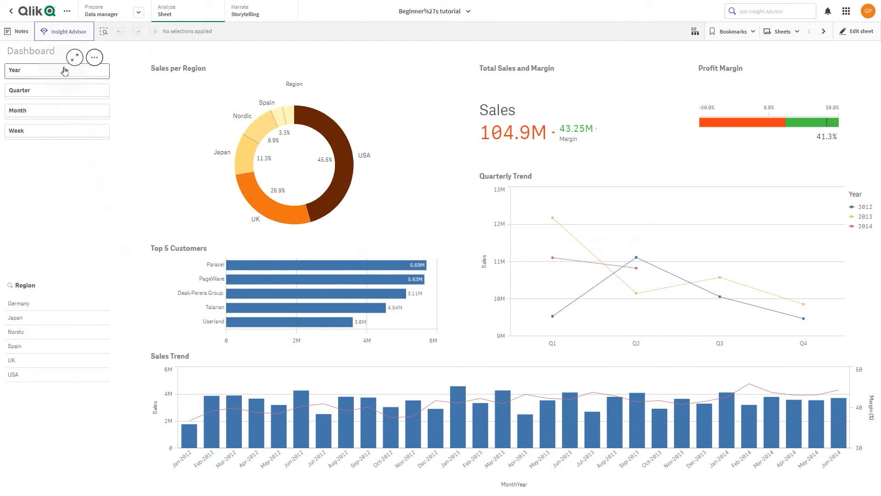
pyautogui.moveTo(130, 283)
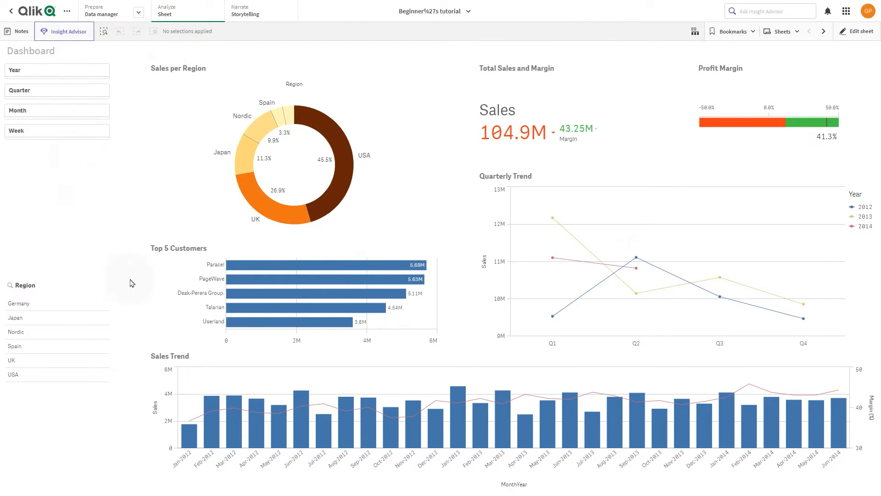
pyautogui.moveTo(695, 298)
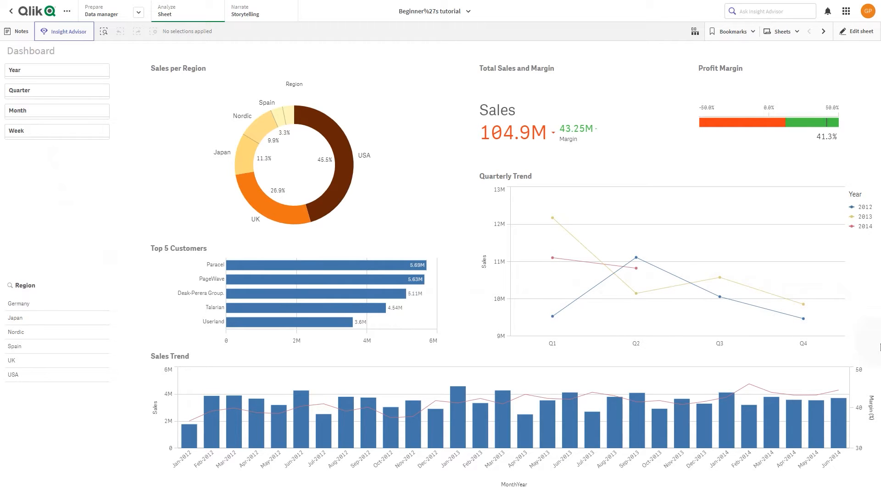
pyautogui.moveTo(879, 376)
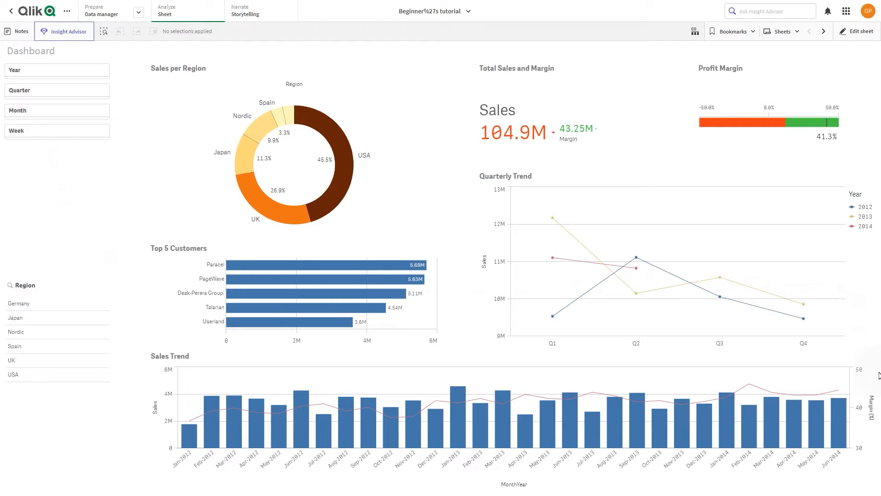
pyautogui.moveTo(876, 386)
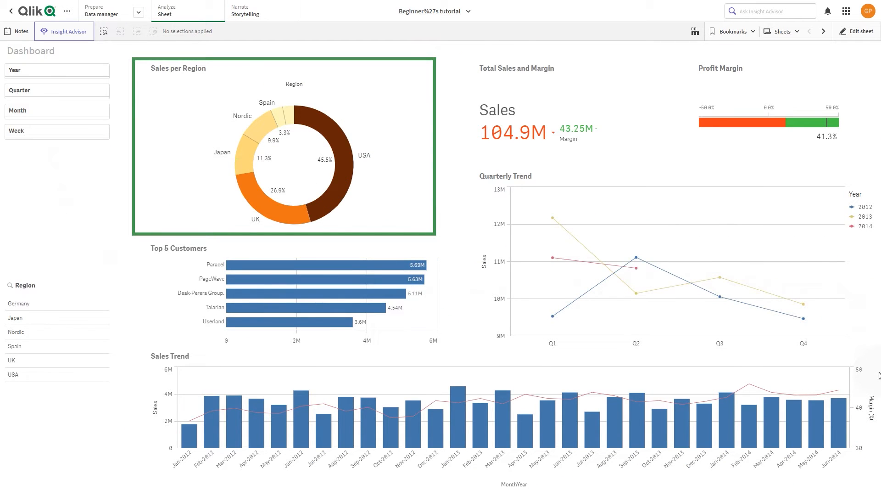
# - Build a donut chart of summed Sales split by Region on the new sheet
pyautogui.click(856, 30)
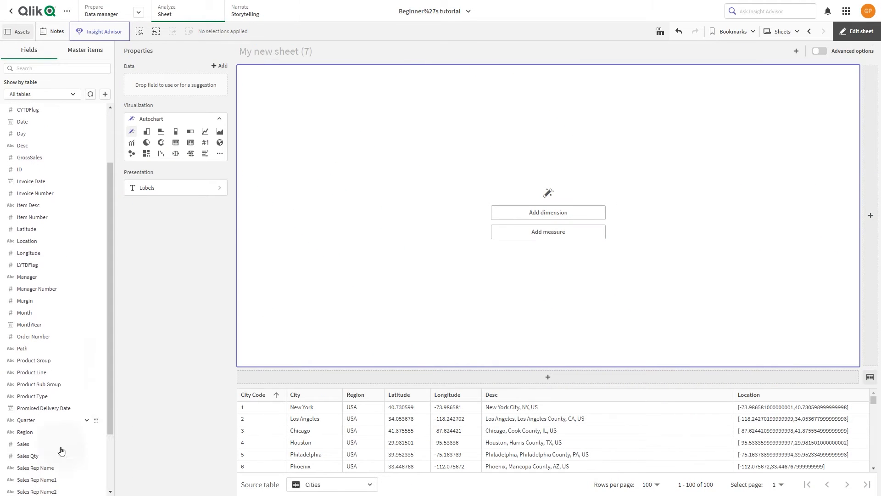
pyautogui.moveTo(24, 443); pyautogui.dragTo(464, 205)
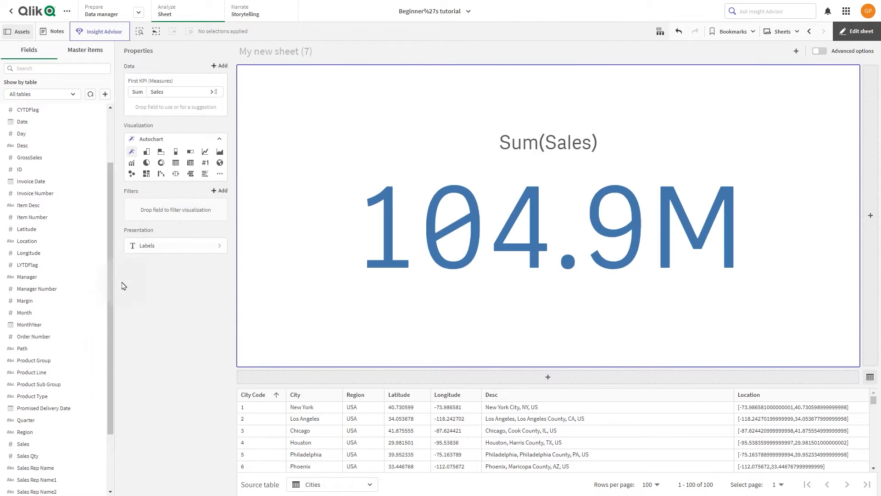
pyautogui.moveTo(23, 431); pyautogui.dragTo(497, 216)
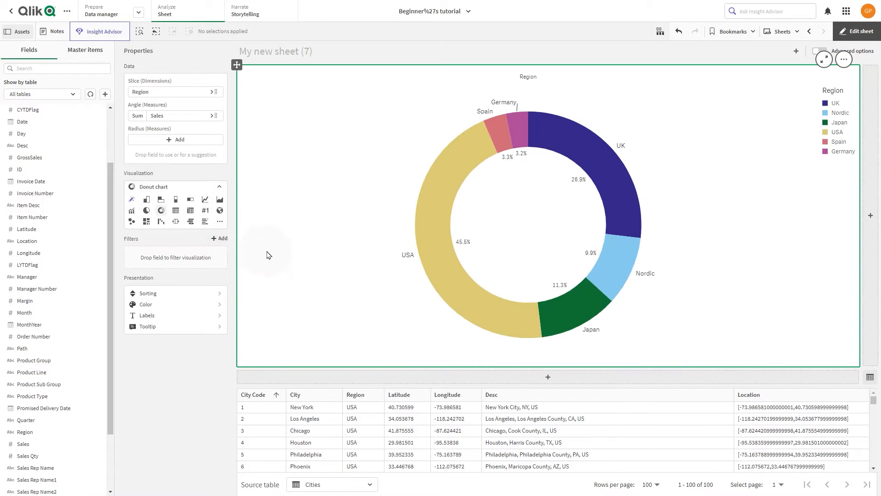
pyautogui.moveTo(190, 320)
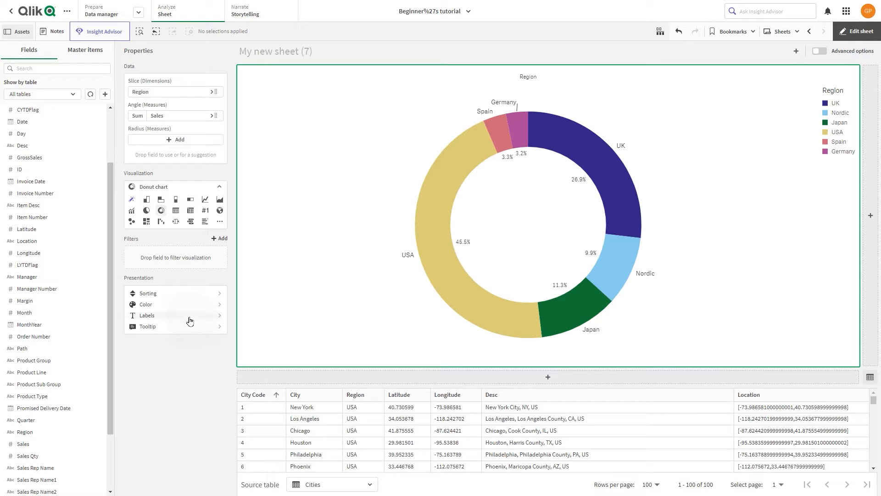
# - Title the donut chart 'Sales per region'
pyautogui.click(147, 316)
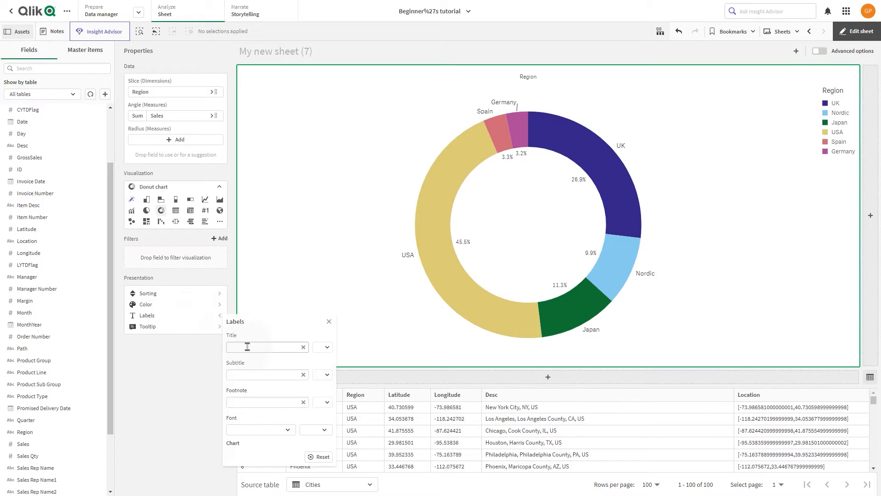
pyautogui.write('Sales per')
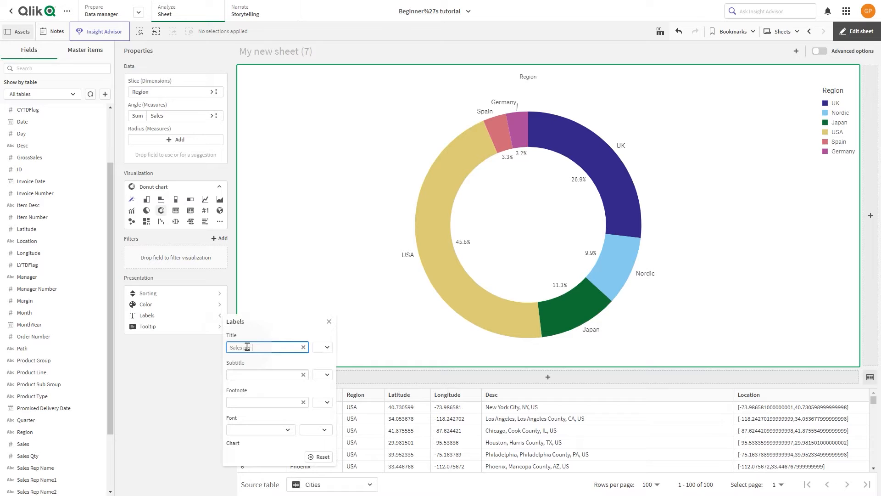
pyautogui.write('region')
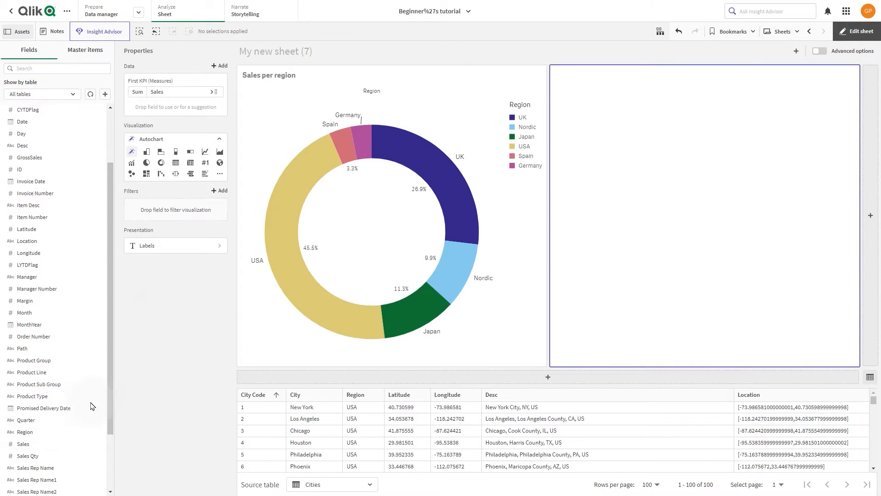
# - Add Margin as the KPI's second measure and start its title 'Total Sales and…'
pyautogui.moveTo(34, 300); pyautogui.dragTo(714, 193)
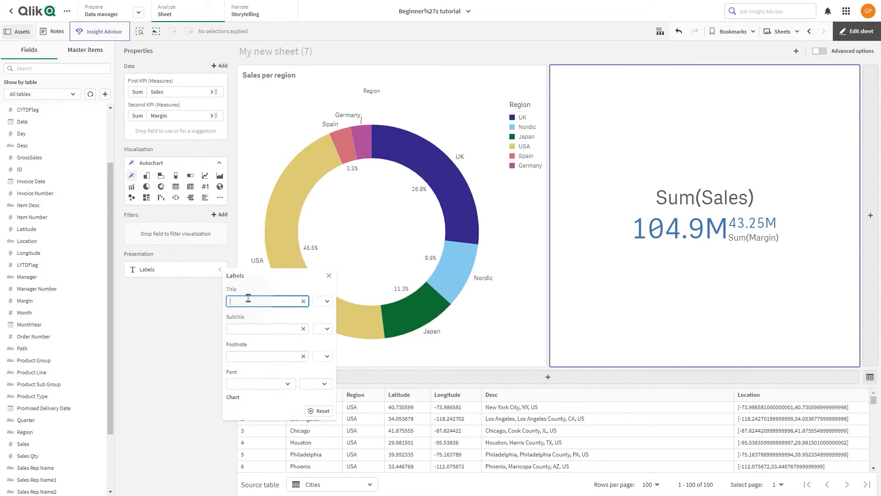
pyautogui.write('Total Sales and Margin')
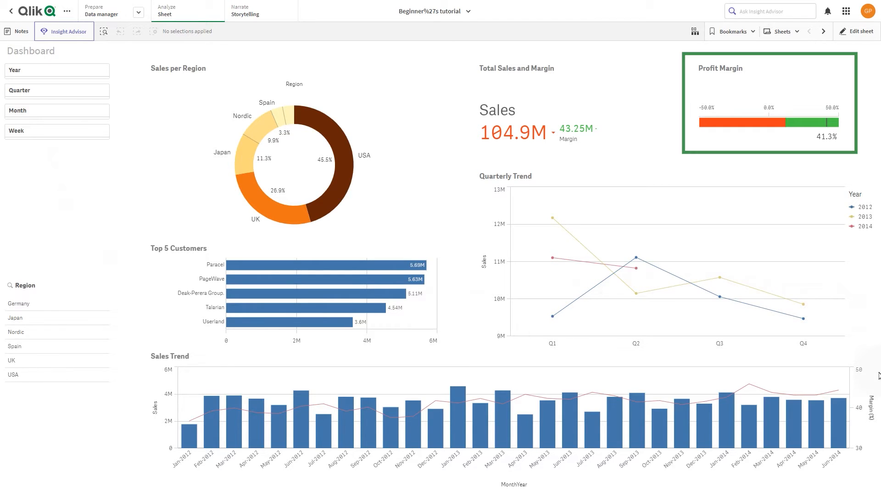
# - Give the gauge the measure (sum(Sales) - sum(Cost)) / Sum(Sales)
pyautogui.click(858, 31)
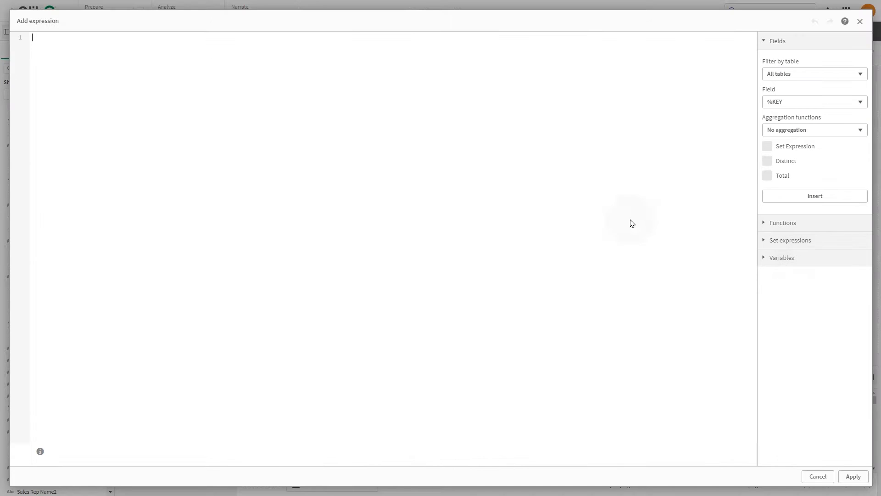
pyautogui.write('(sum(Sal')
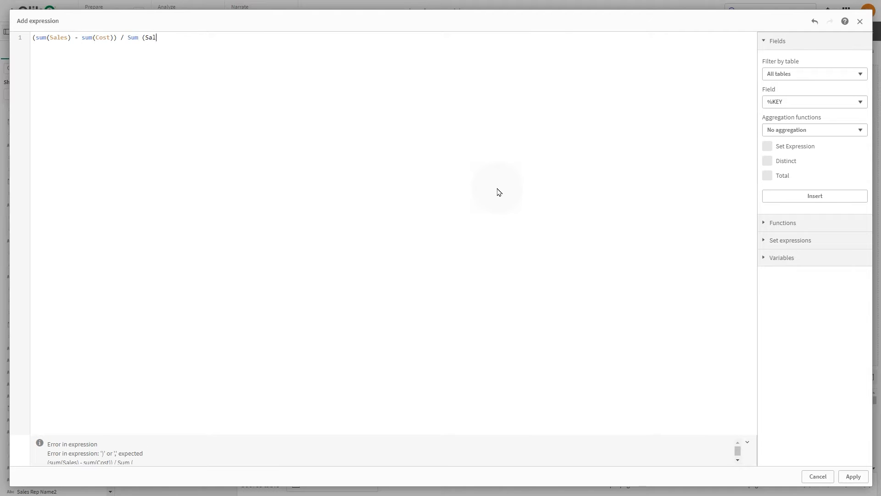
pyautogui.write('es)')
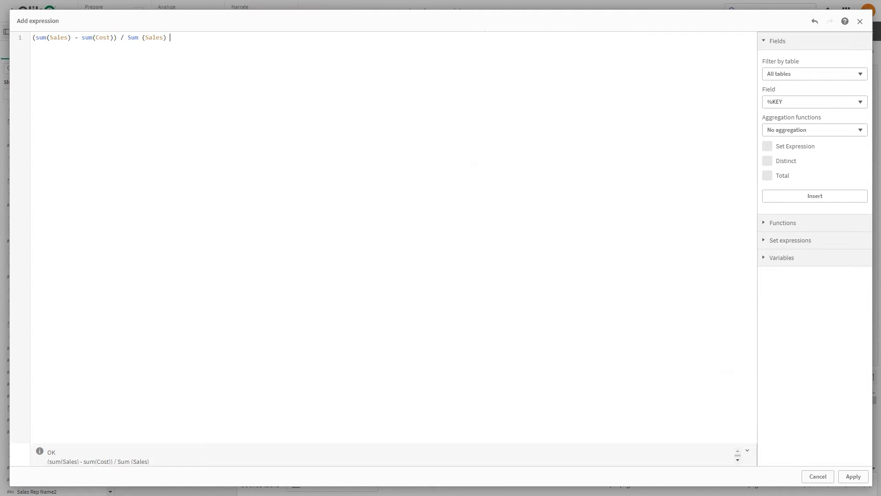
pyautogui.click(852, 476)
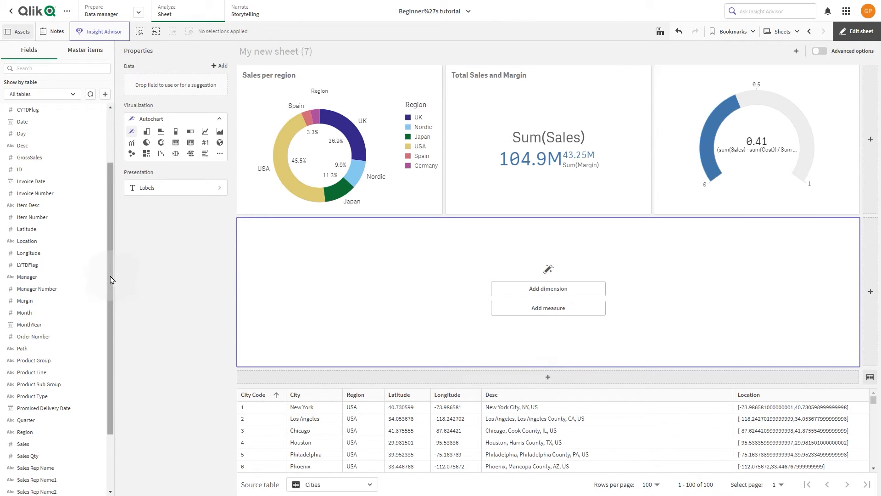
# - Build a bar chart of Sum(Sales) by Customer in the second row
pyautogui.moveTo(27, 160); pyautogui.dragTo(307, 236)
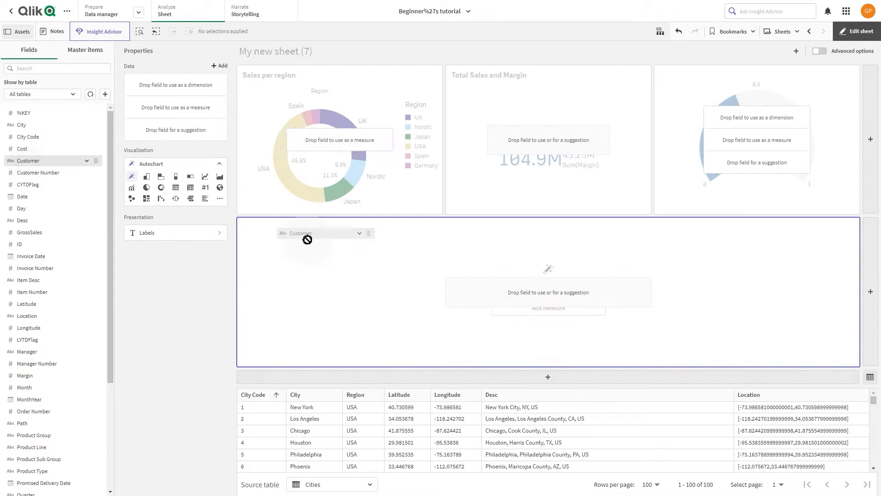
pyautogui.click(307, 232)
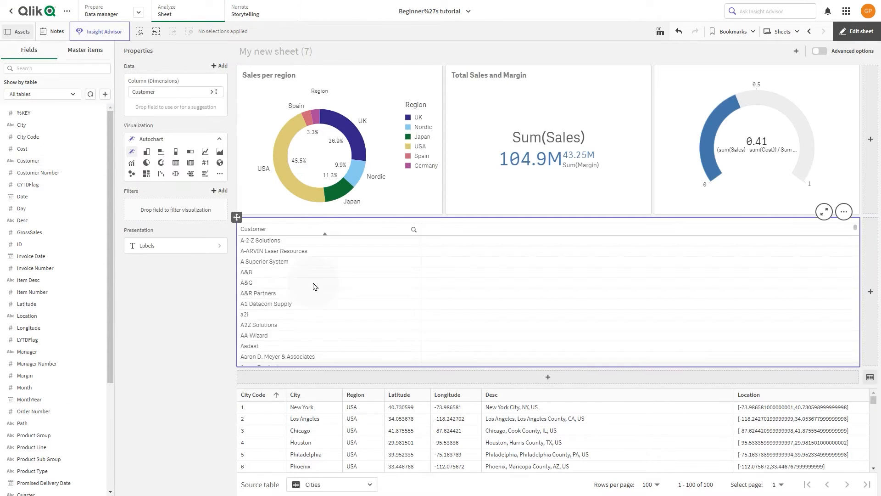
pyautogui.scroll(-3)
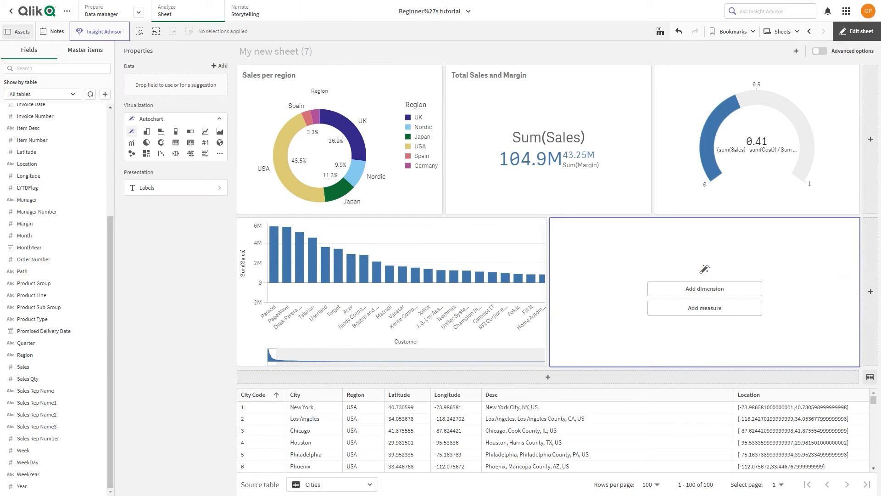
pyautogui.moveTo(55, 354)
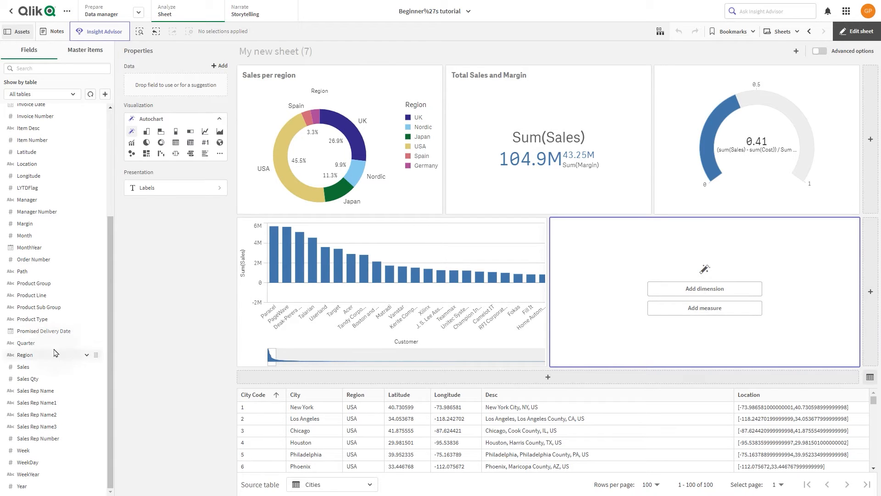
pyautogui.moveTo(618, 279)
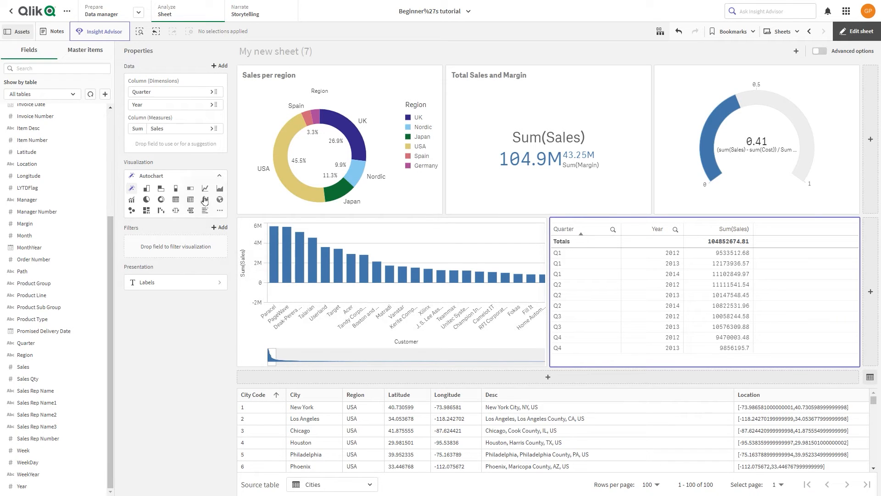
# - Switch the Sum(Sales) by Quarter and Year chart to a line chart
pyautogui.click(205, 185)
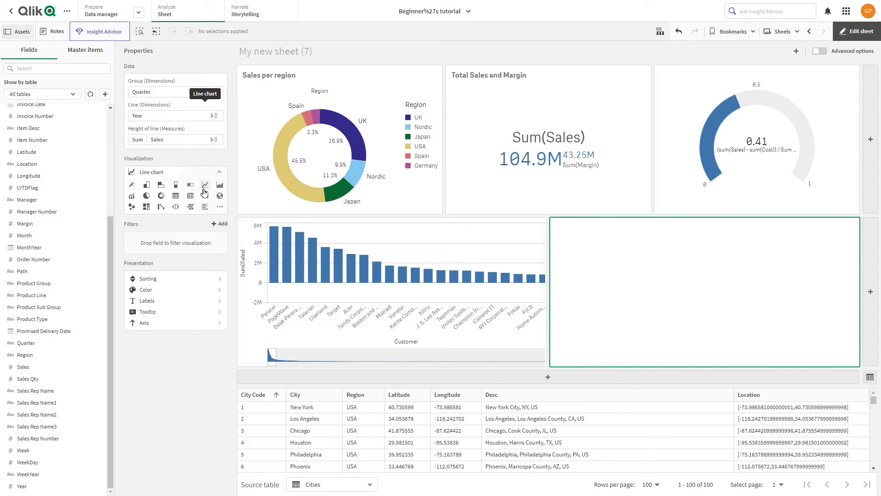
pyautogui.click(205, 185)
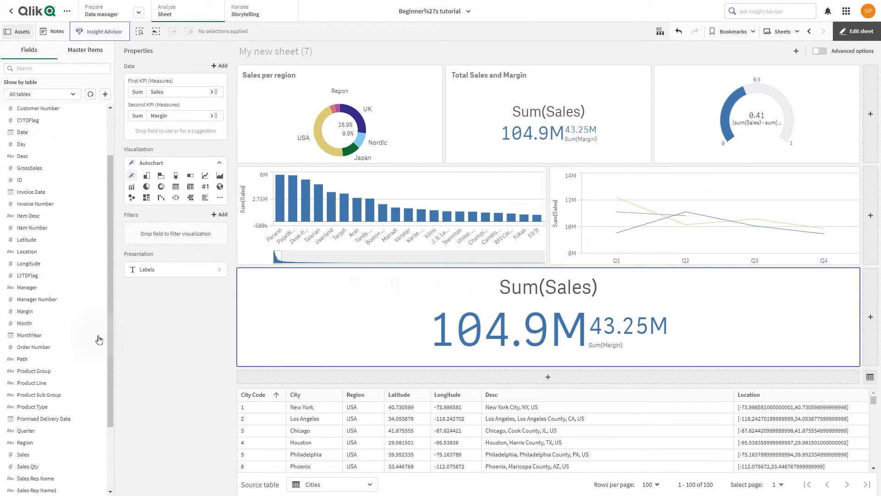
# - Add MonthYear as the bottom chart's dimension to form a Sales/Margin combo chart
pyautogui.moveTo(29, 335); pyautogui.dragTo(514, 317)
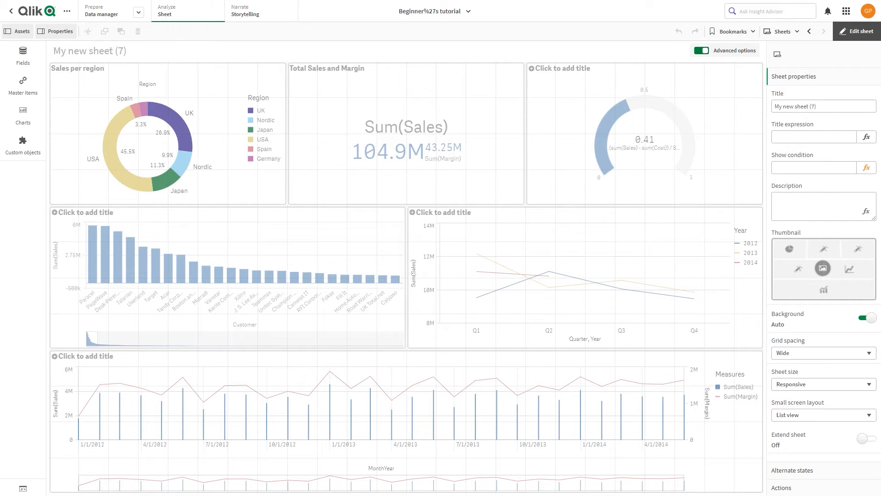
pyautogui.moveTo(460, 249)
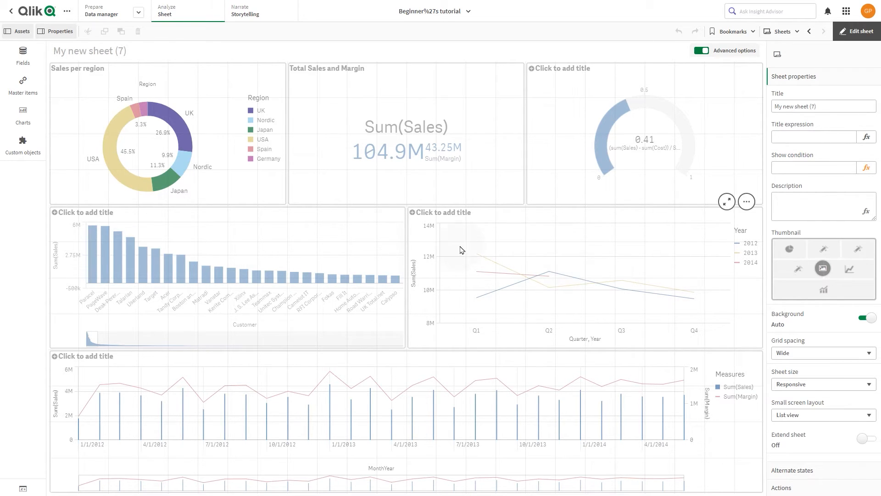
# - Set the Sales per region donut to custom colours by measure Sum(Sales)
pyautogui.click(167, 140)
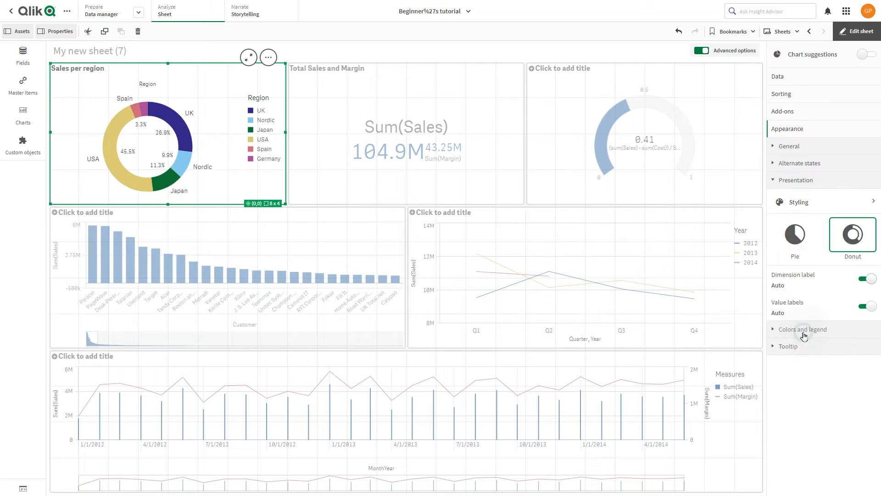
pyautogui.click(802, 329)
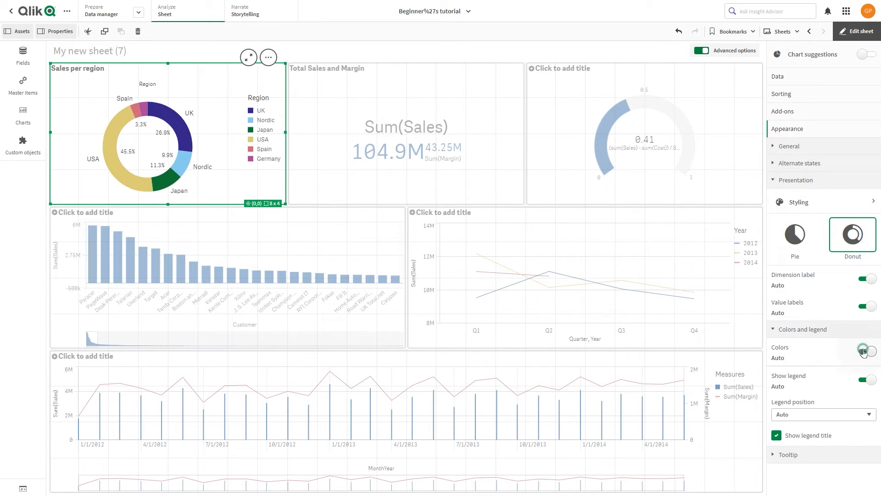
pyautogui.click(867, 351)
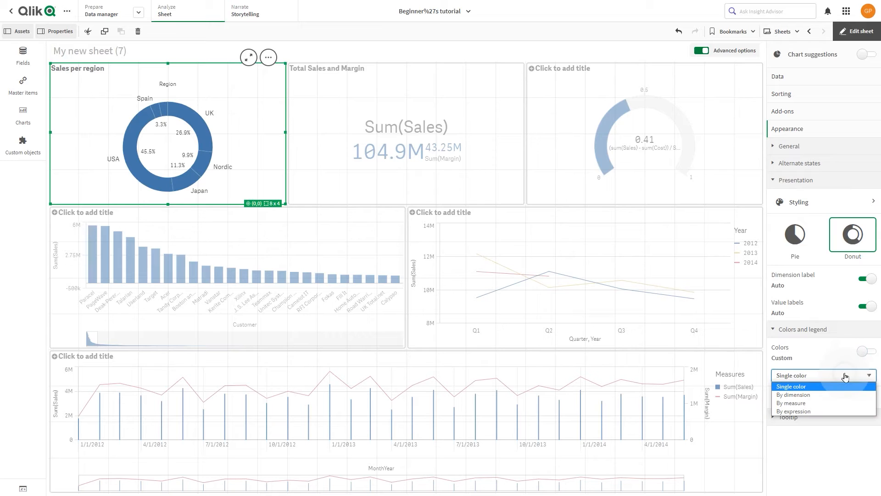
pyautogui.click(791, 402)
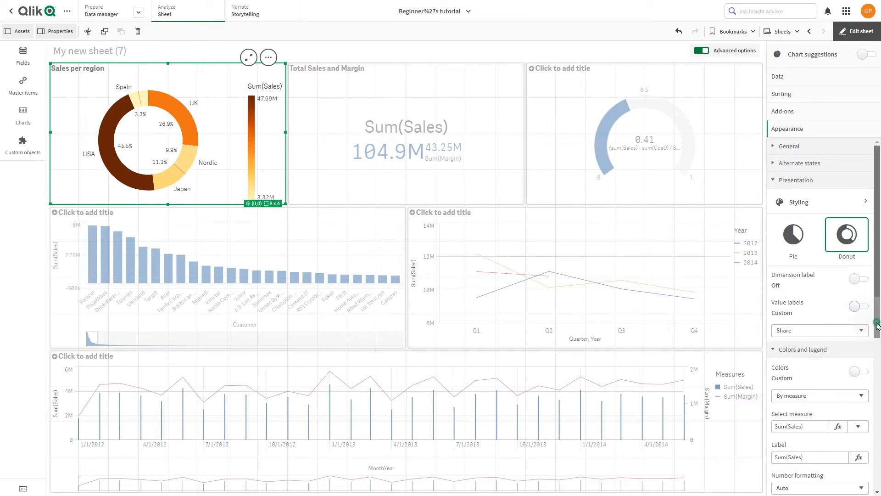
pyautogui.scroll(-3)
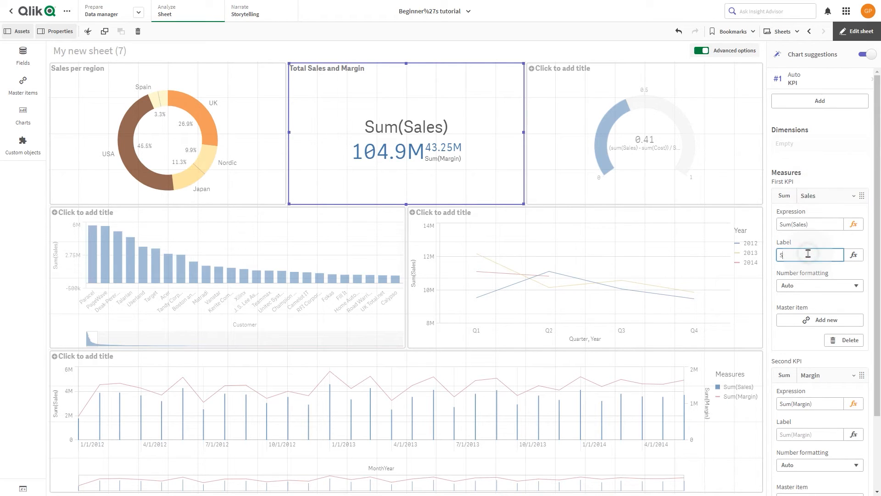
# - Label the KPI measure Sales and colour it orange-red, without conditional or library colours
pyautogui.write('Sales')
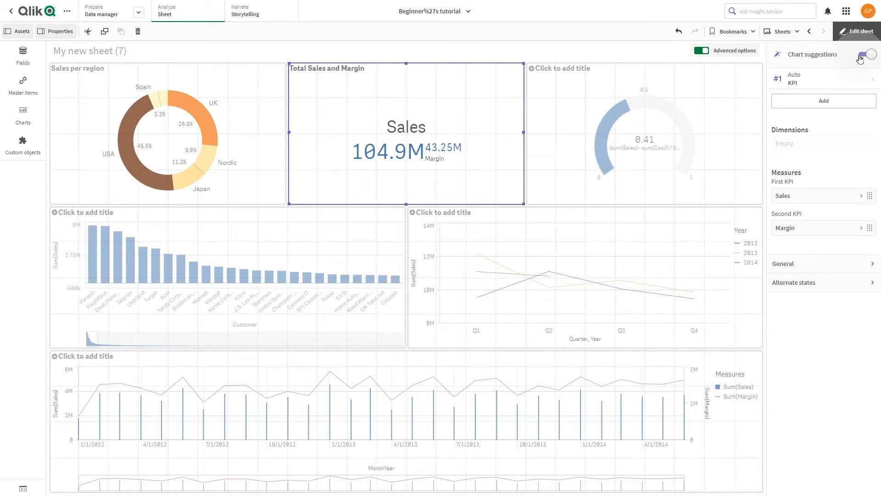
pyautogui.click(867, 54)
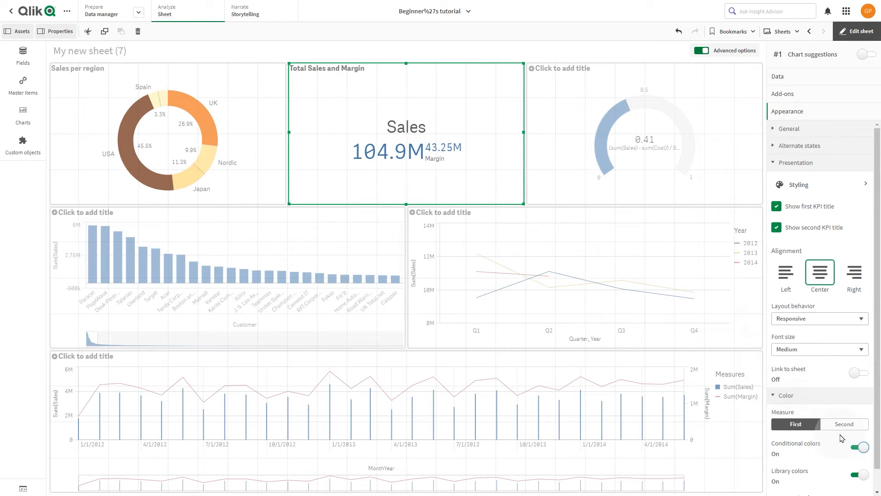
pyautogui.click(858, 446)
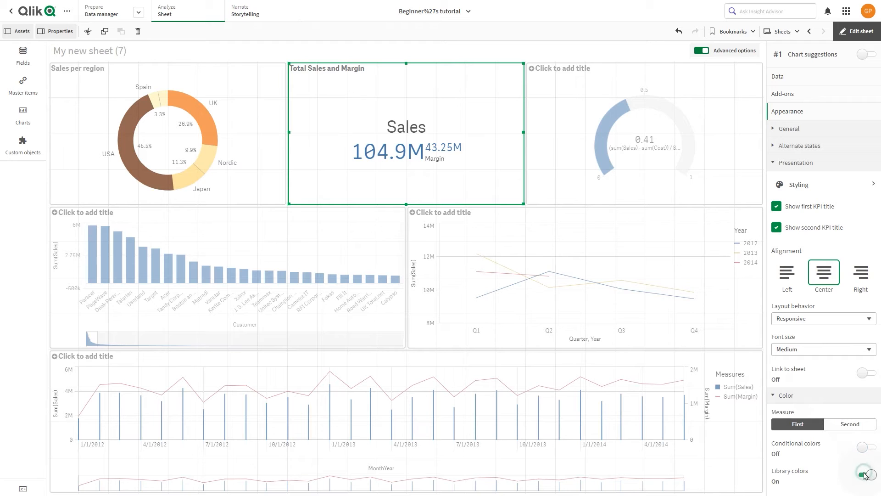
pyautogui.click(866, 474)
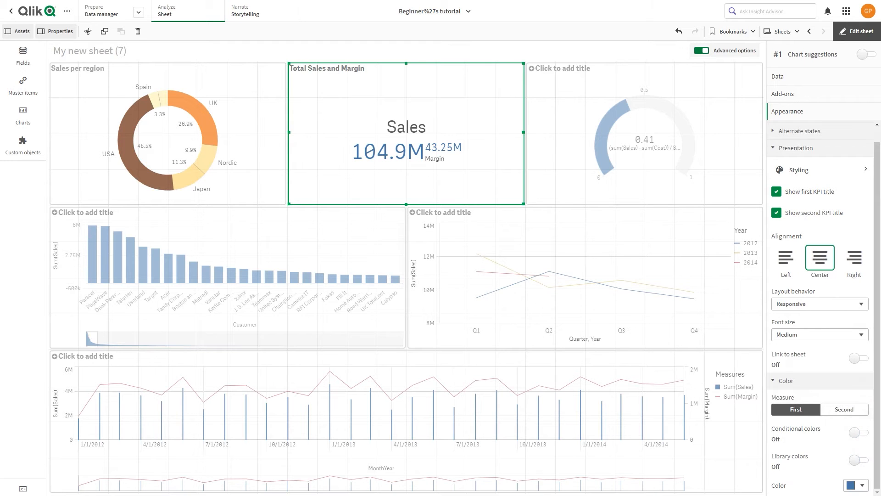
pyautogui.click(854, 484)
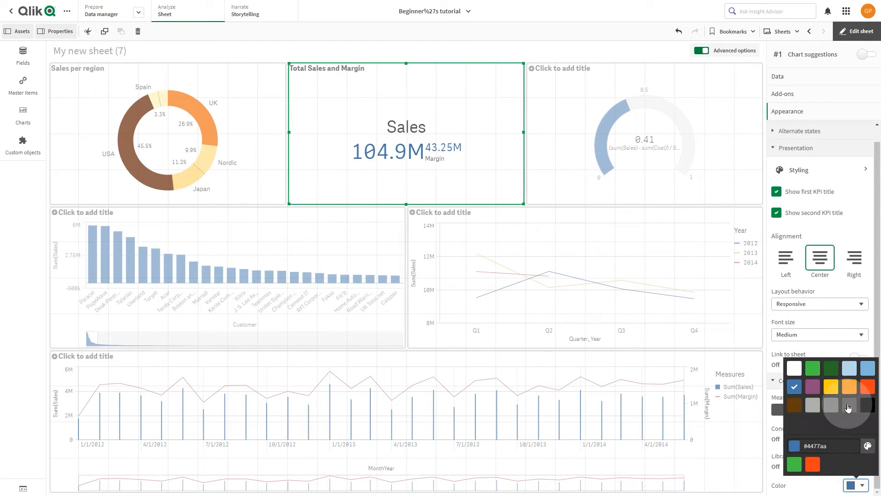
pyautogui.click(868, 386)
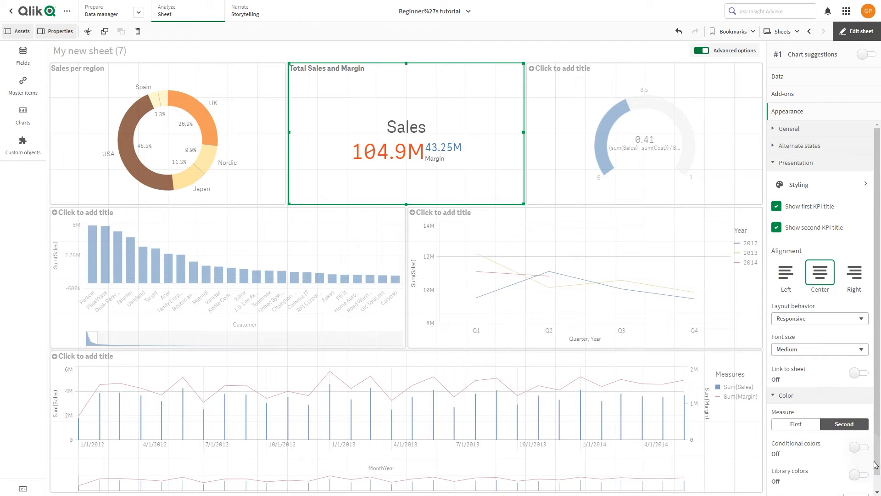
pyautogui.scroll(-3)
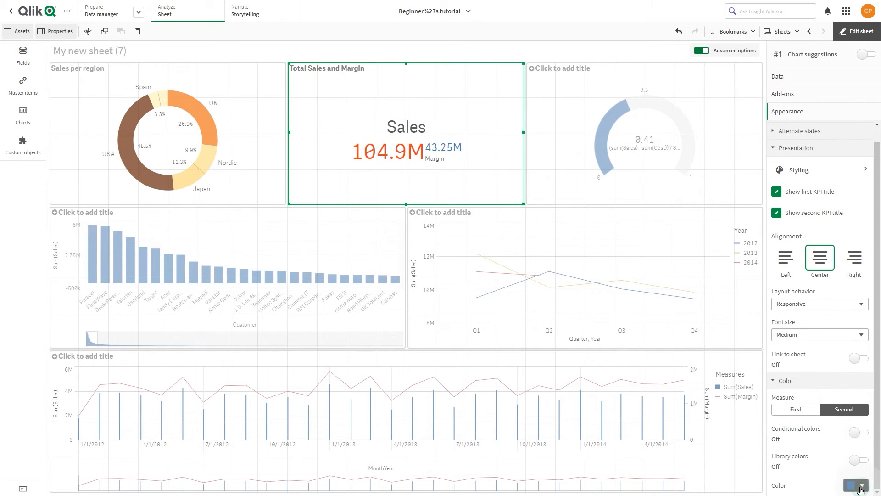
pyautogui.click(856, 484)
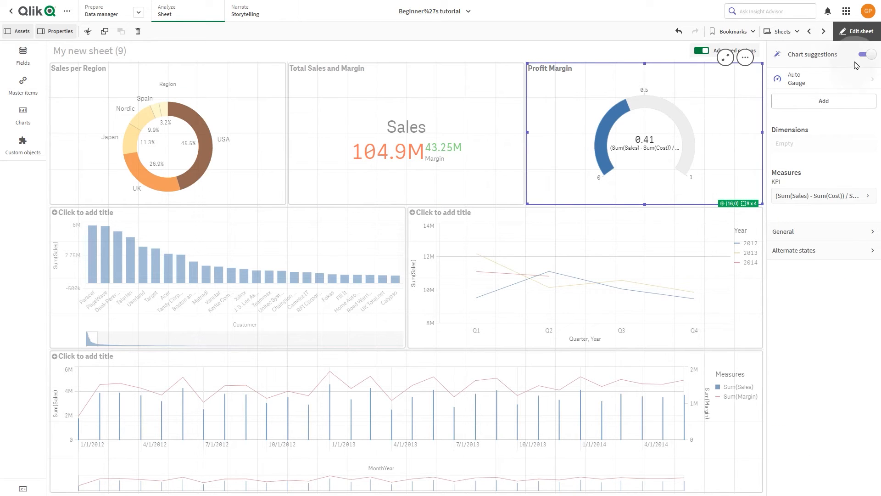
# - Set the gauge range from -0.5 to 0.5 and make it a bar
pyautogui.click(865, 55)
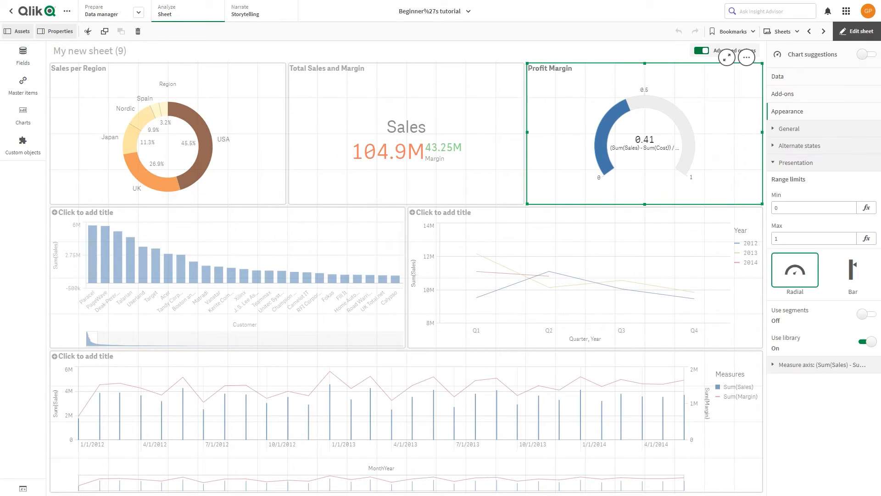
pyautogui.click(813, 207)
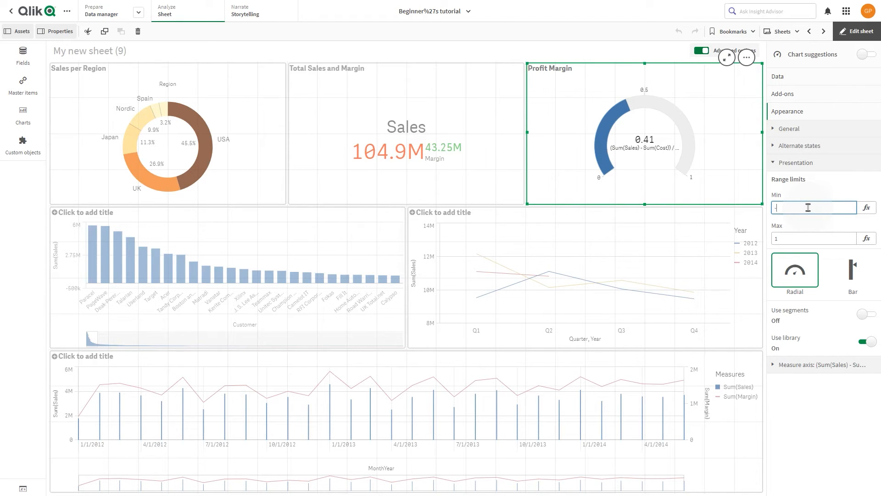
pyautogui.write('-0.5')
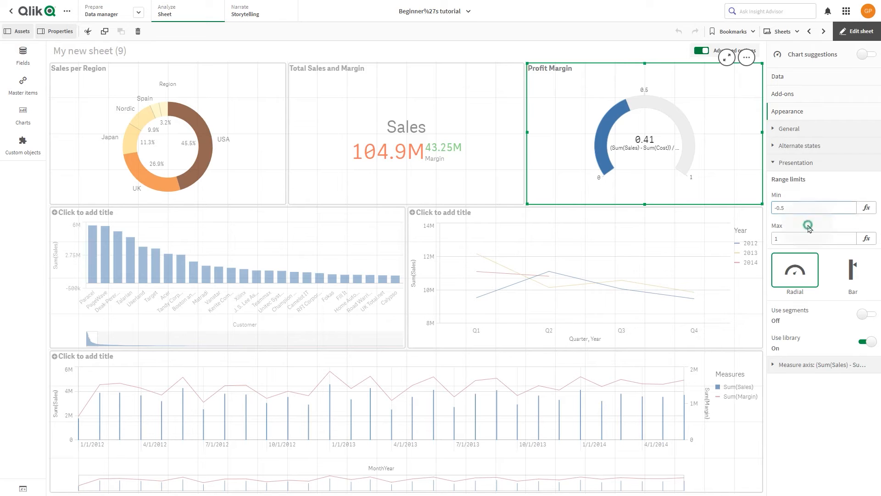
pyautogui.click(812, 238)
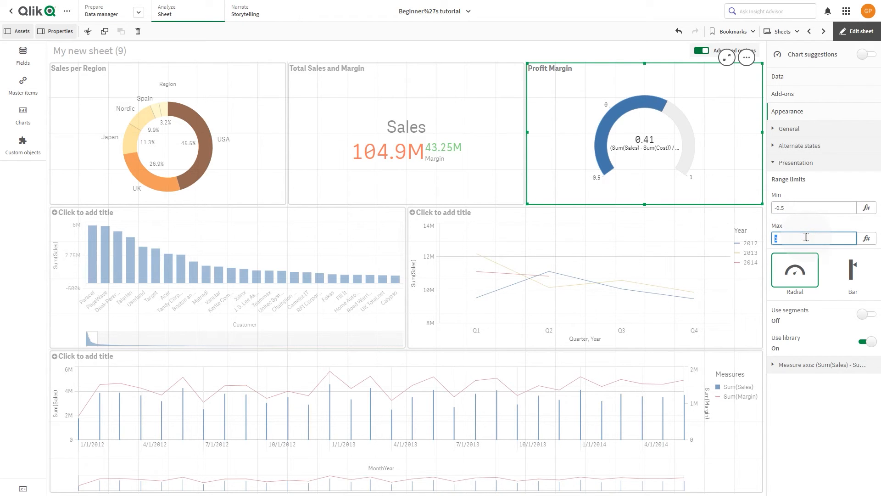
pyautogui.write('0.5')
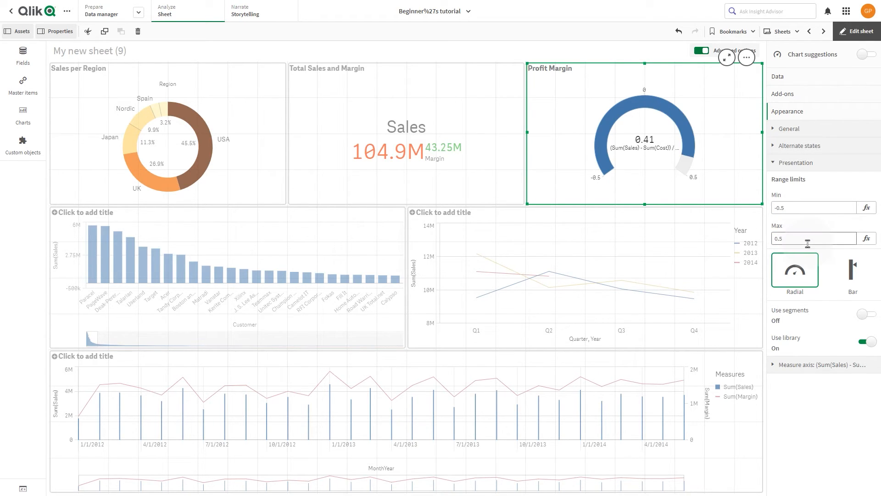
pyautogui.click(852, 268)
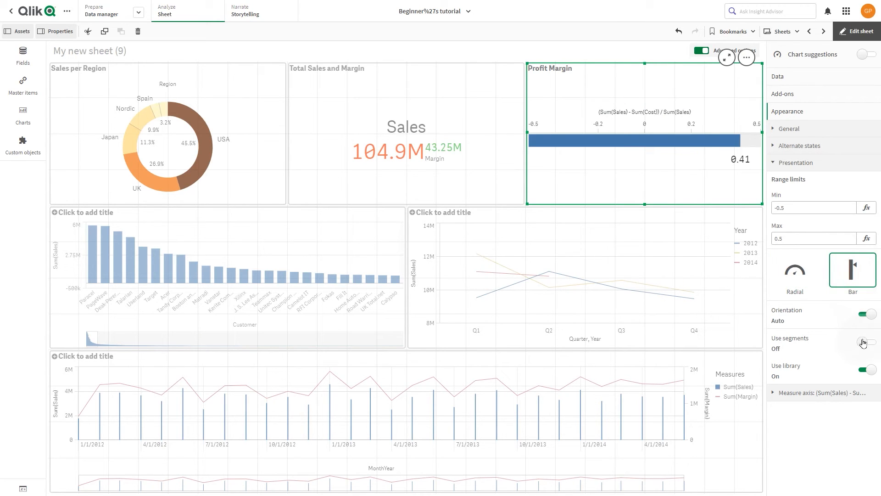
# - Split the gauge into custom-coloured segments with a limit at 0.12
pyautogui.click(867, 341)
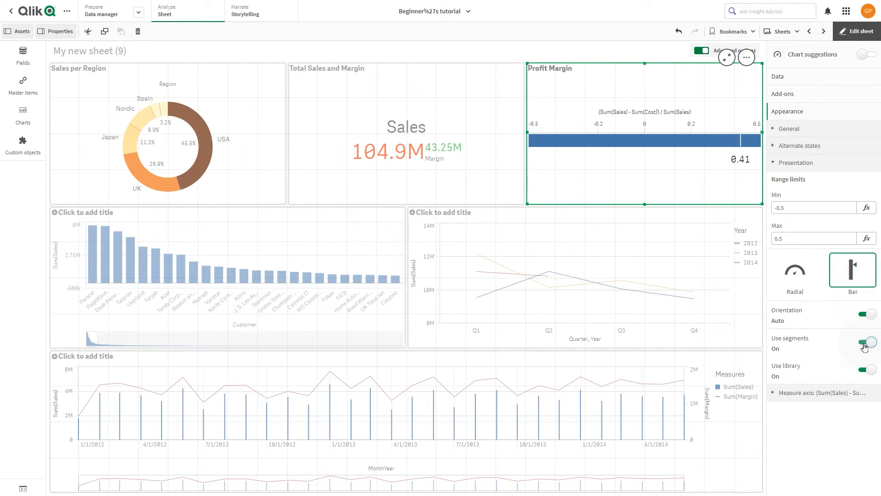
pyautogui.click(867, 369)
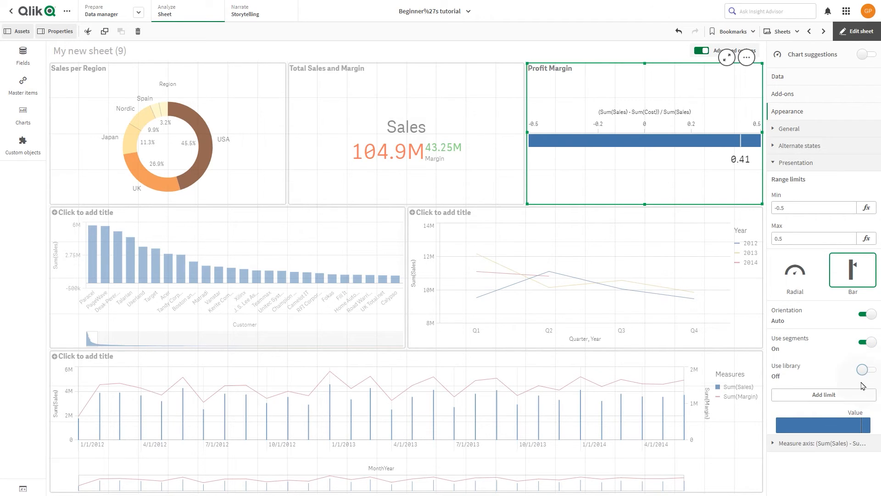
pyautogui.click(820, 394)
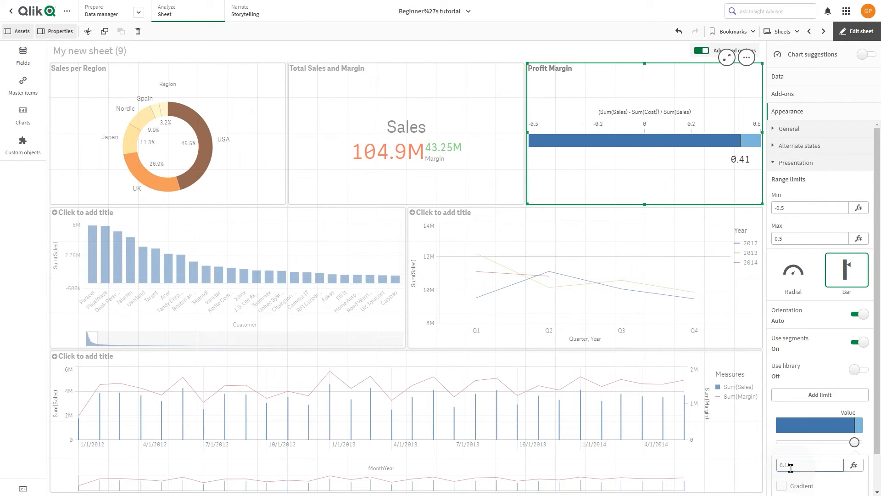
pyautogui.moveTo(853, 441); pyautogui.dragTo(829, 441)
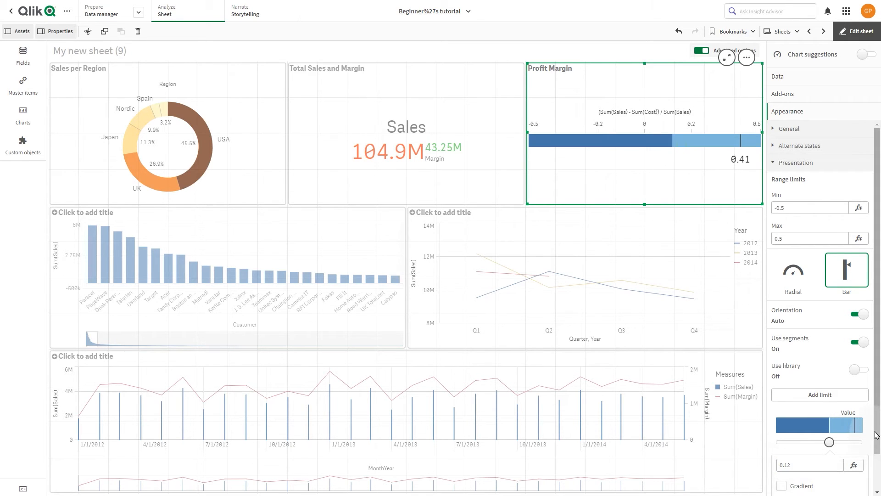
pyautogui.scroll(-3)
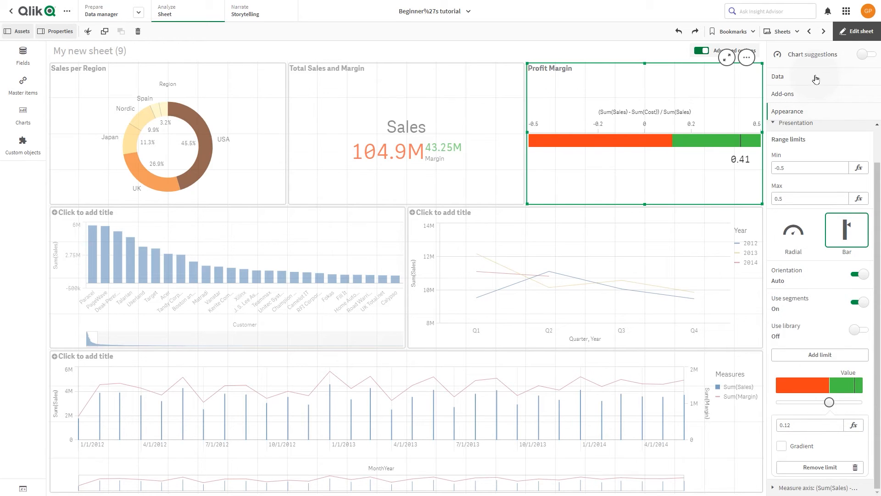
# - Format the gauge value as a one-decimal percentage
pyautogui.click(778, 76)
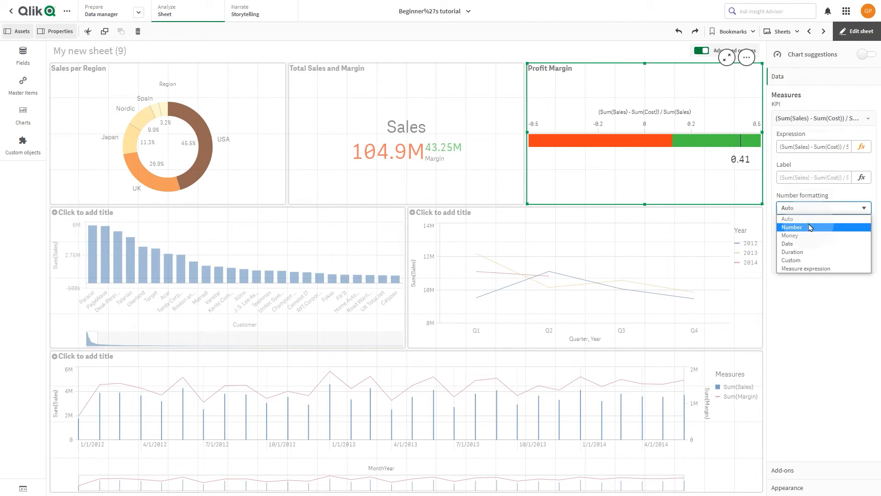
pyautogui.click(792, 227)
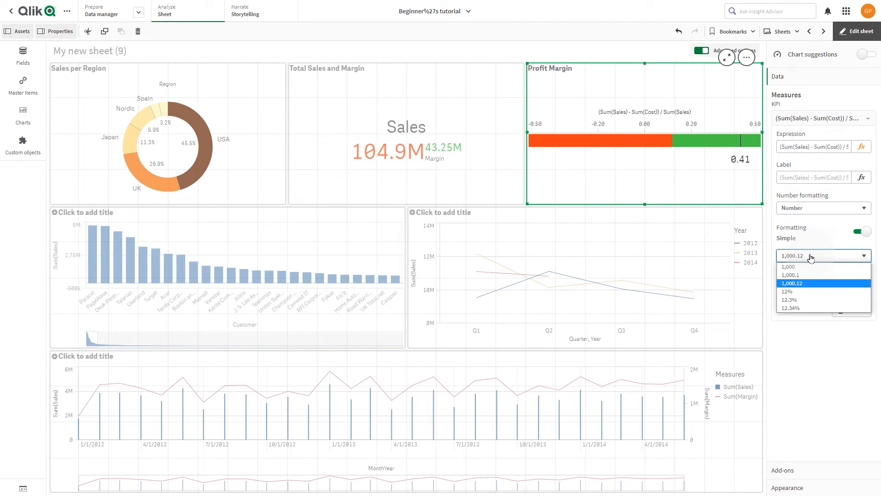
pyautogui.click(791, 298)
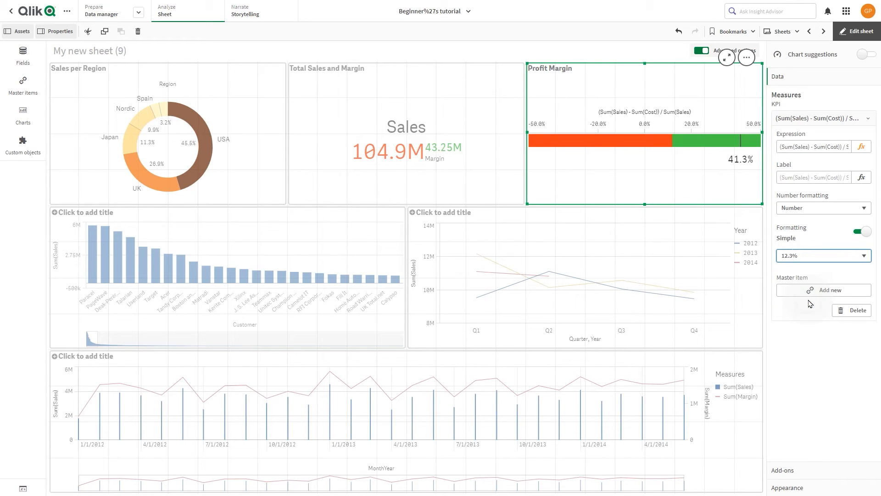
# - Set the gauge's measure axis to show labels only
pyautogui.click(787, 111)
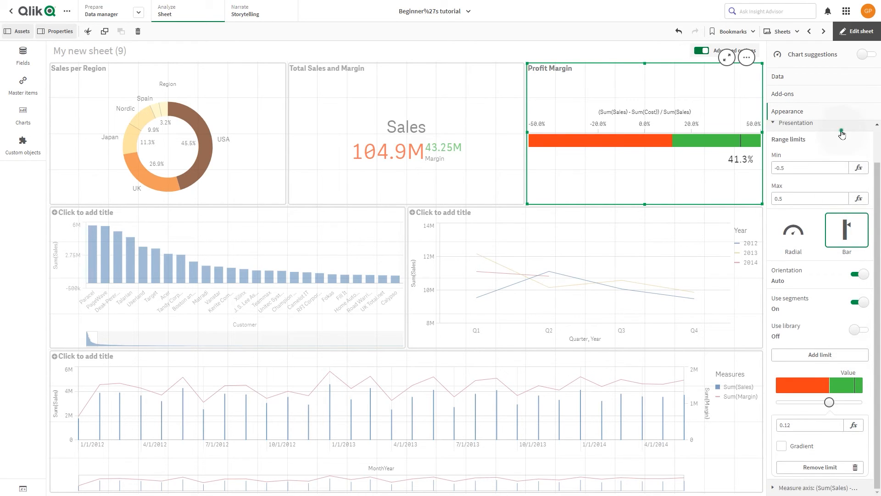
pyautogui.click(795, 123)
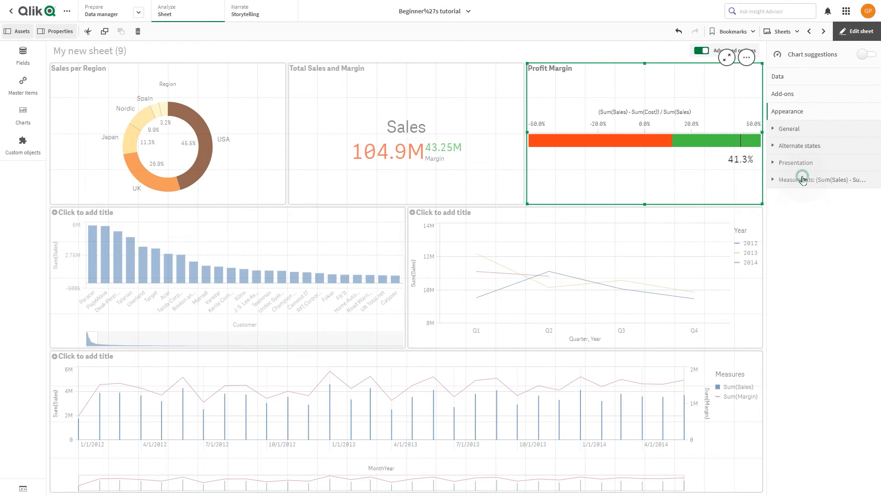
pyautogui.click(820, 208)
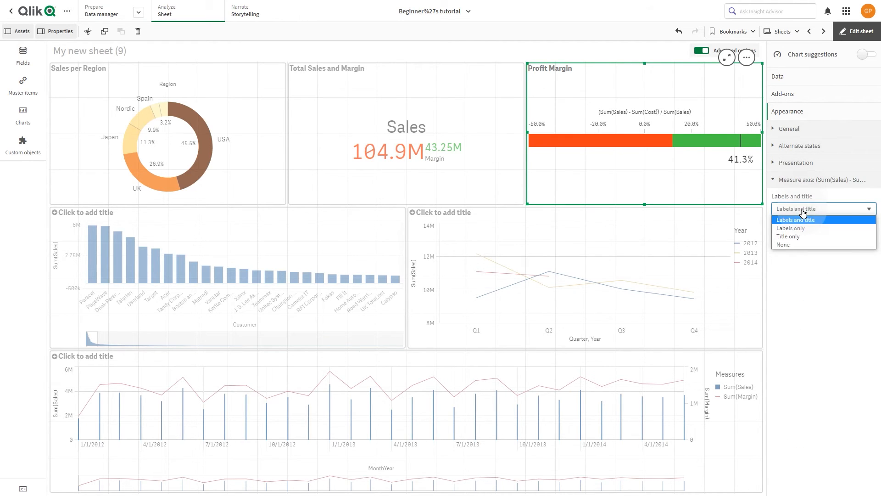
pyautogui.moveTo(804, 228)
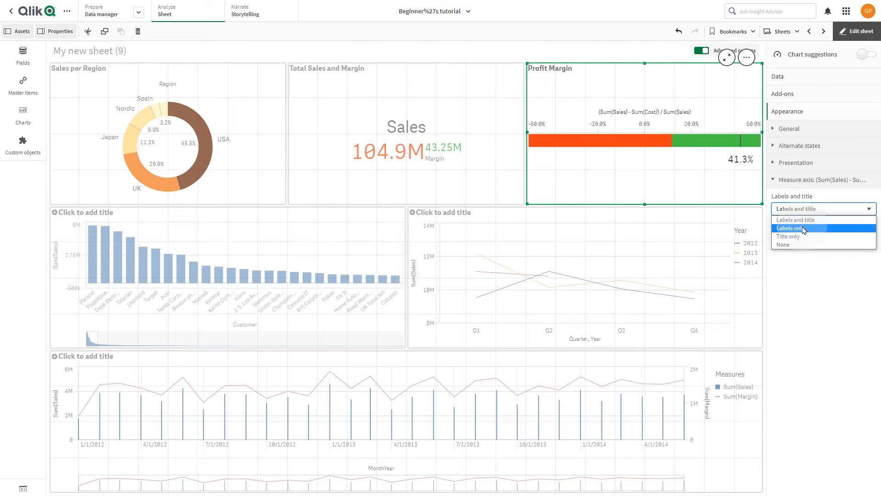
pyautogui.click(793, 227)
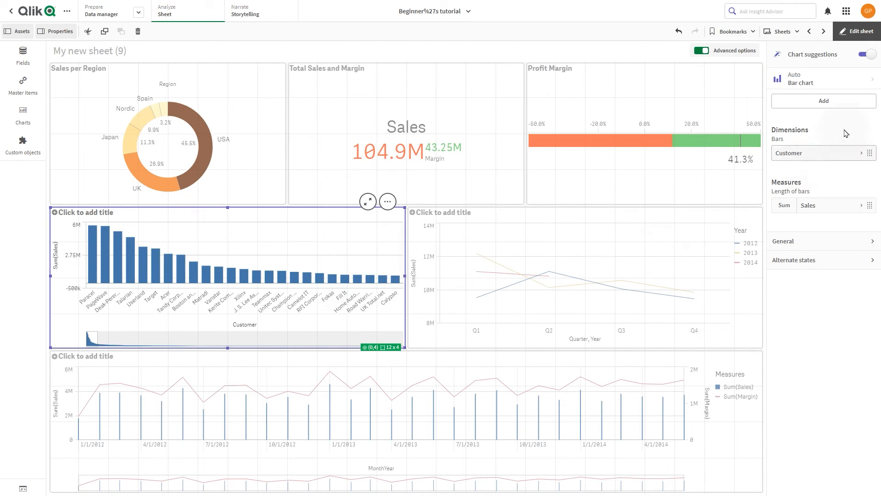
# - Turn off chart suggestions, make the customer bars horizontal, and limit Customer to the top 5
pyautogui.click(867, 54)
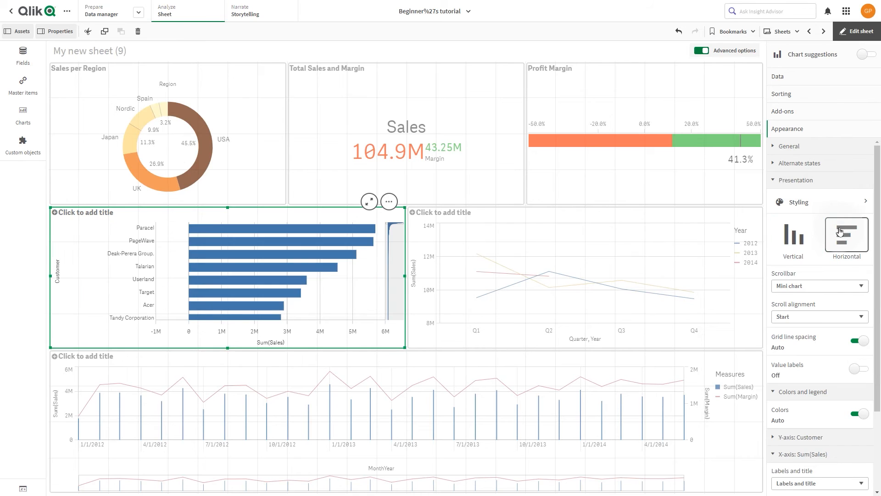
pyautogui.click(846, 235)
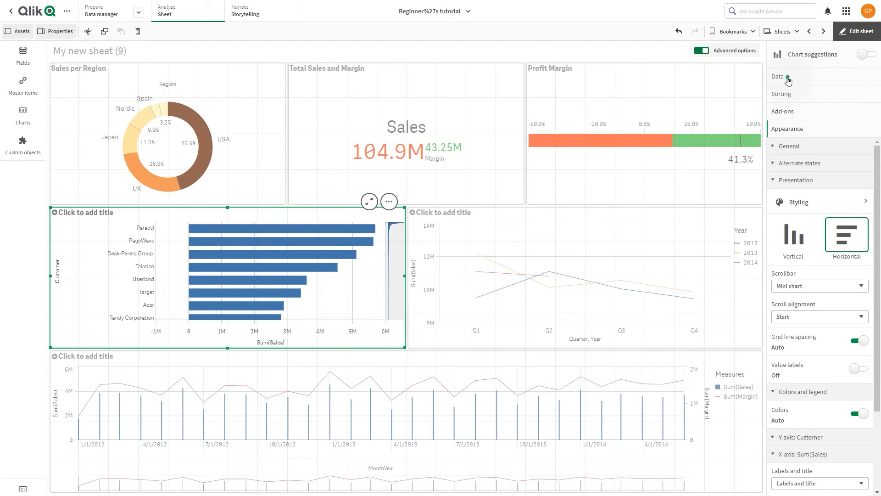
pyautogui.click(777, 76)
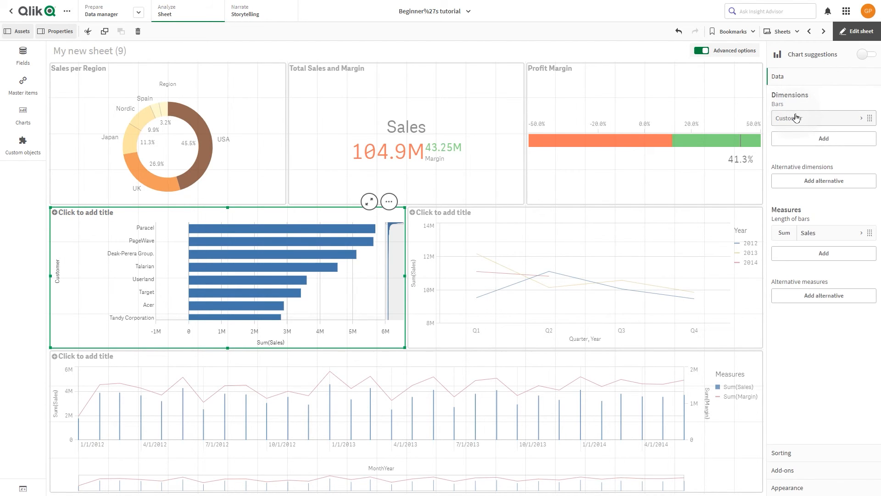
pyautogui.click(815, 117)
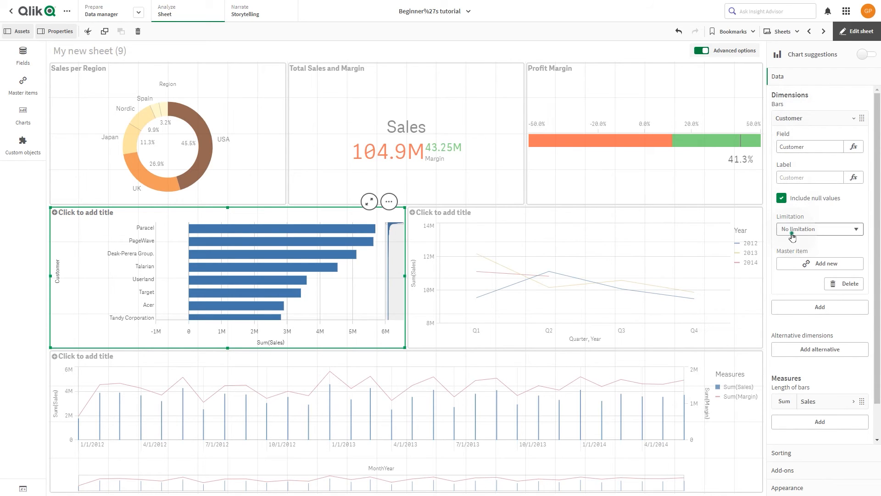
pyautogui.click(818, 229)
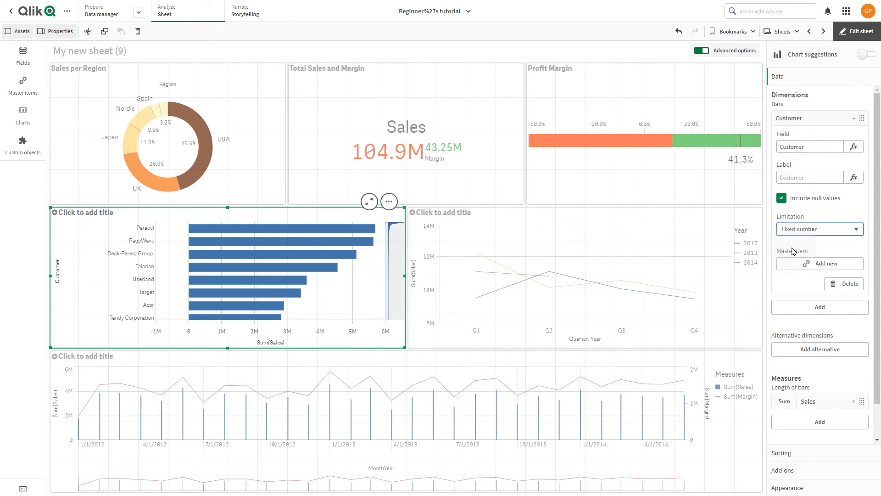
pyautogui.click(819, 229)
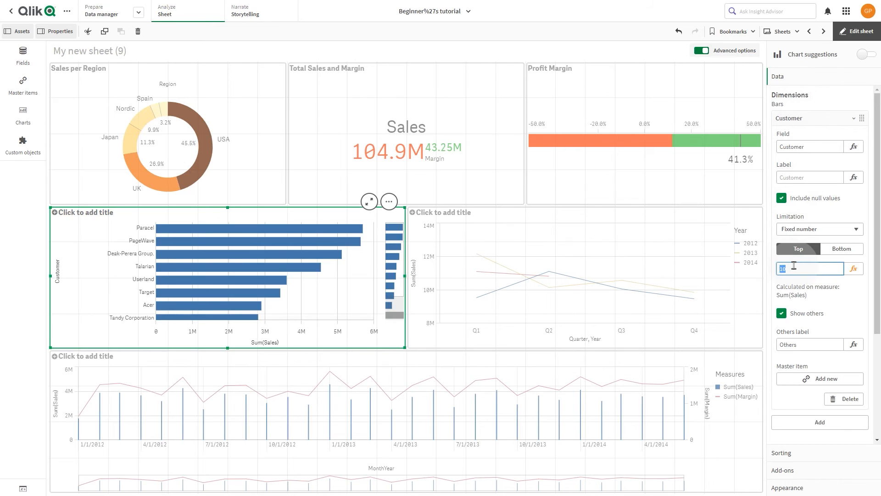
pyautogui.write('5')
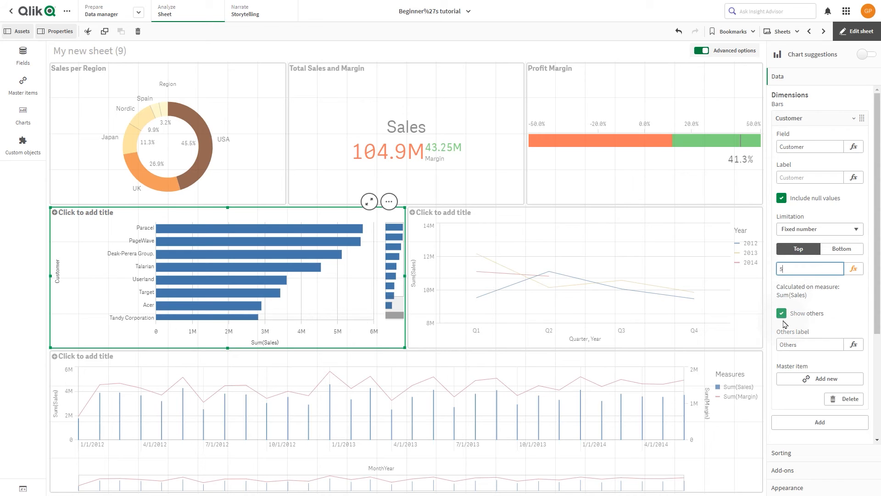
# - Hide the Others bar and title the chart 'Top 5 customers'
pyautogui.click(780, 313)
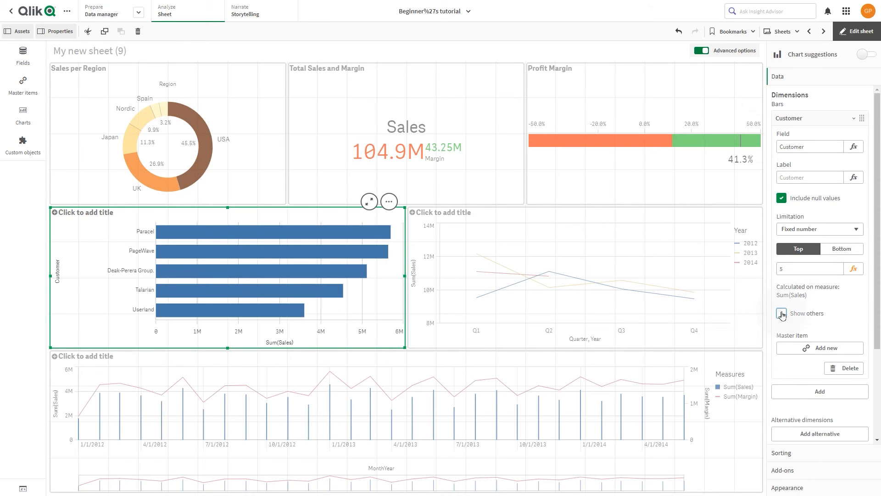
pyautogui.click(781, 313)
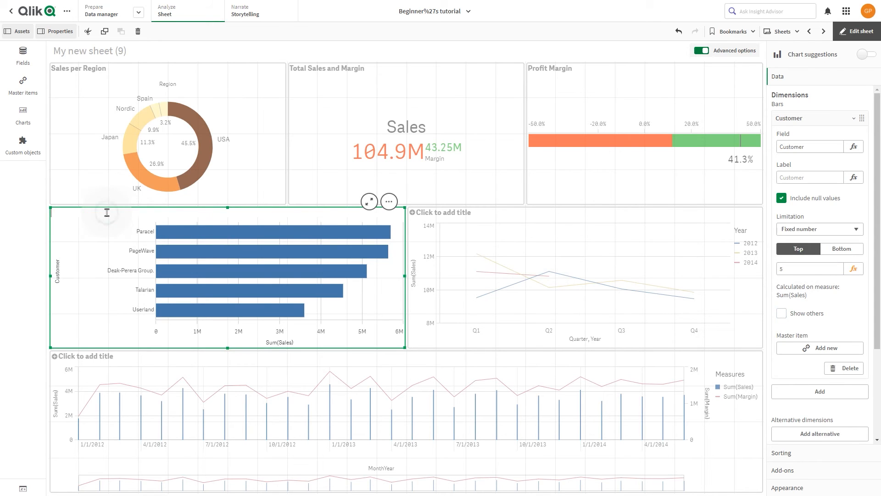
pyautogui.write('Top 5 customers')
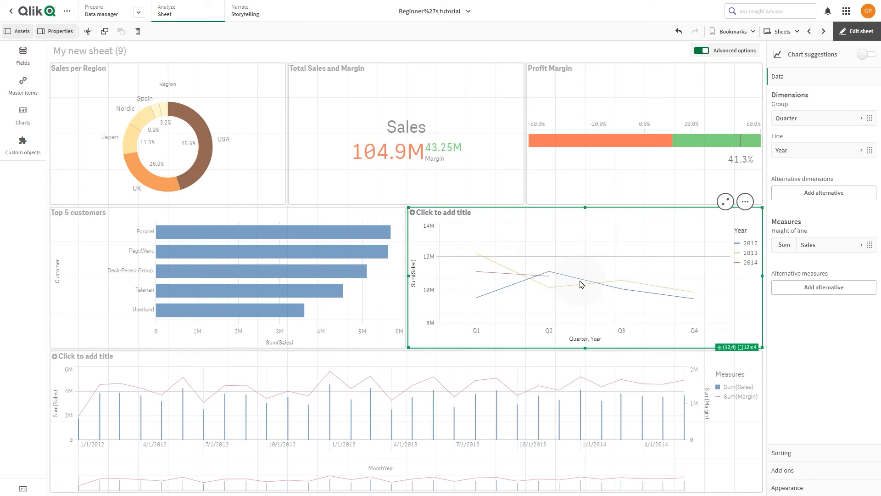
# - Turn on data points in the line chart's appearance settings
pyautogui.click(787, 181)
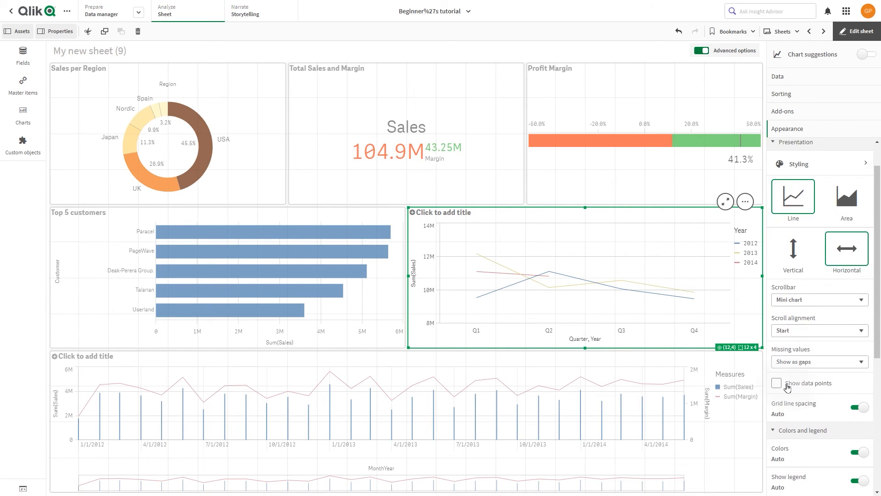
pyautogui.click(776, 383)
pyautogui.write('Quarterly trend')
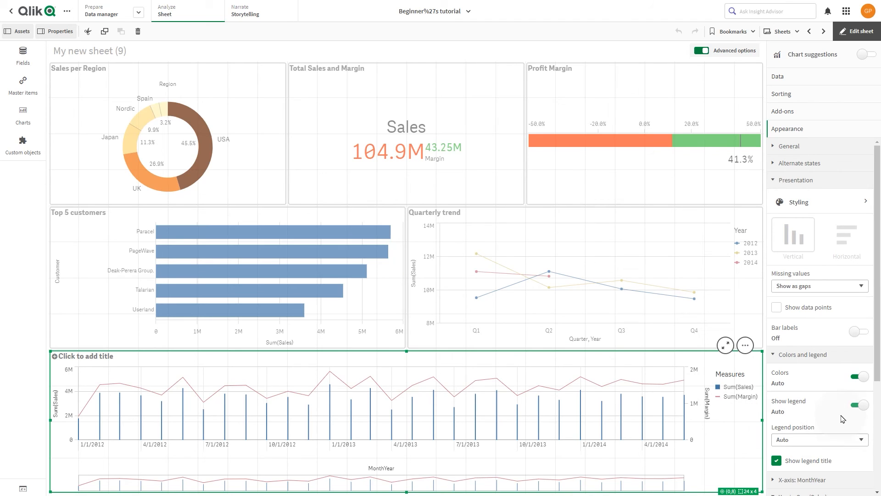
# - Hide the combo chart's legend and turn off Continuous on the MonthYear axis
pyautogui.click(858, 405)
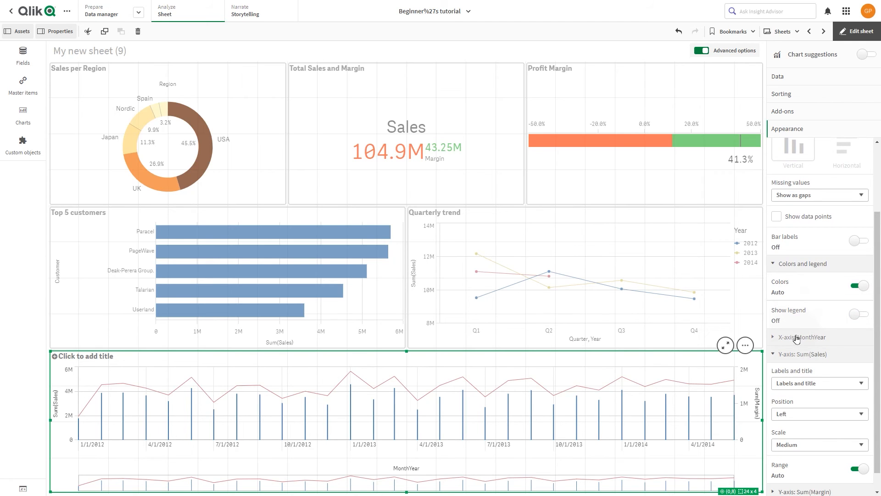
pyautogui.click(802, 336)
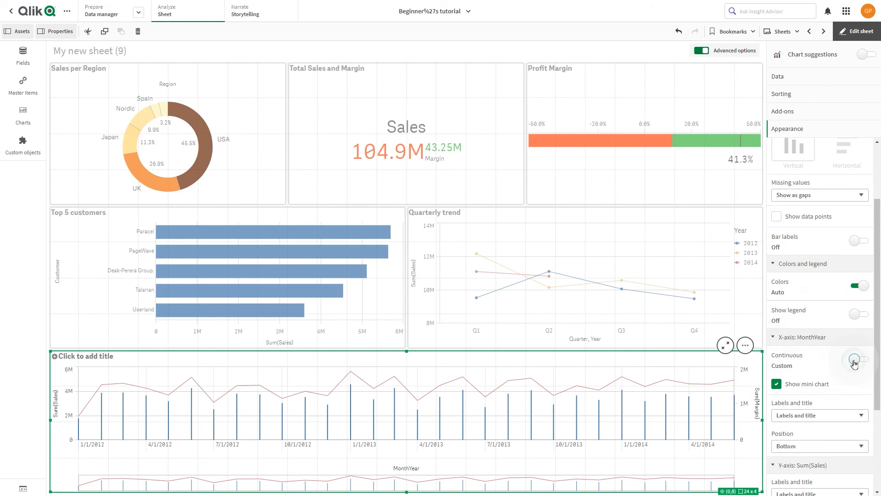
pyautogui.click(854, 361)
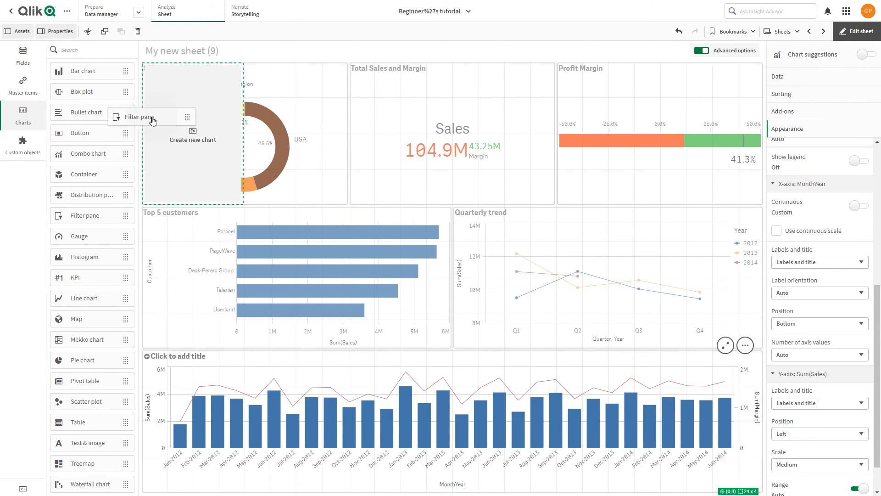
# - Place a filter pane at the sheet's top-left and add the Year field
pyautogui.click(451, 141)
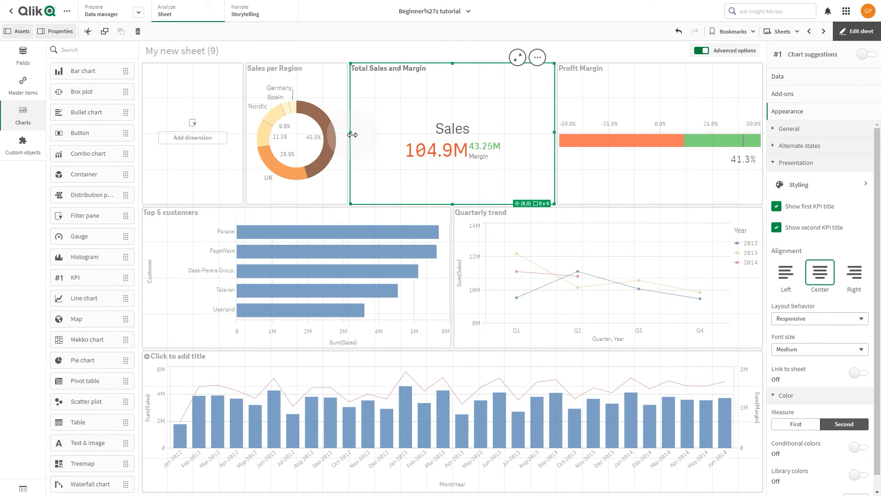
pyautogui.click(192, 135)
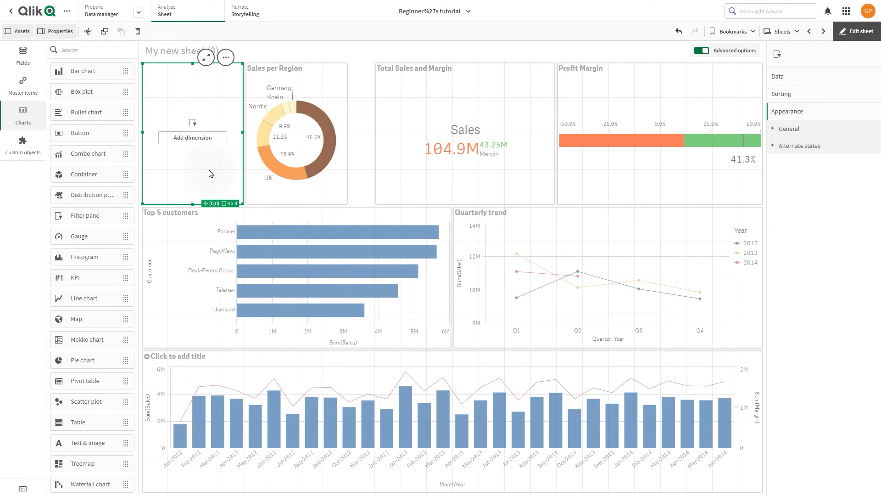
pyautogui.click(192, 137)
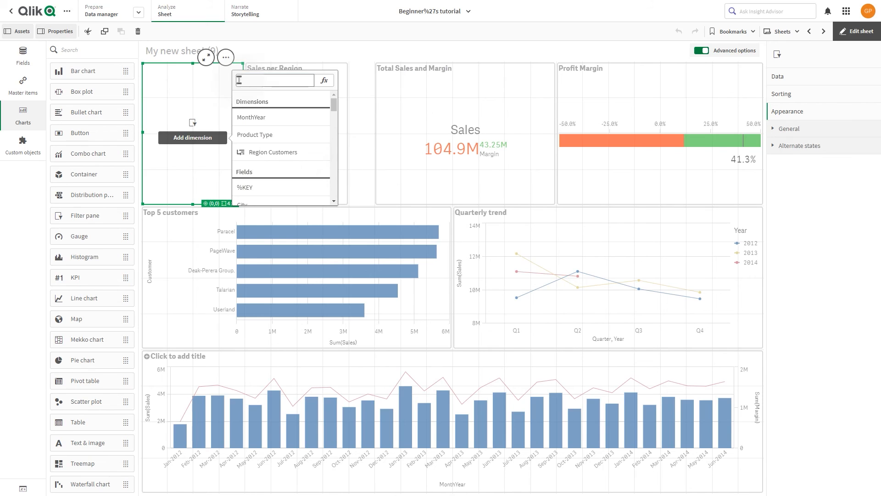
pyautogui.write('year')
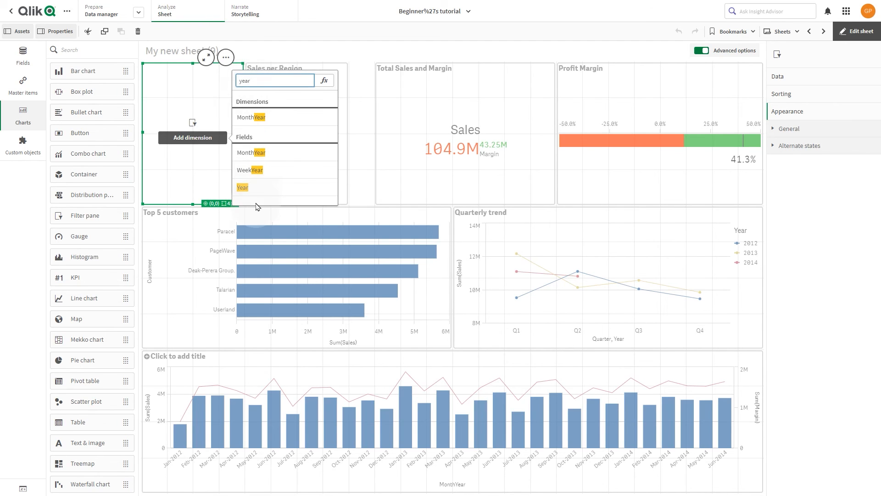
pyautogui.click(242, 187)
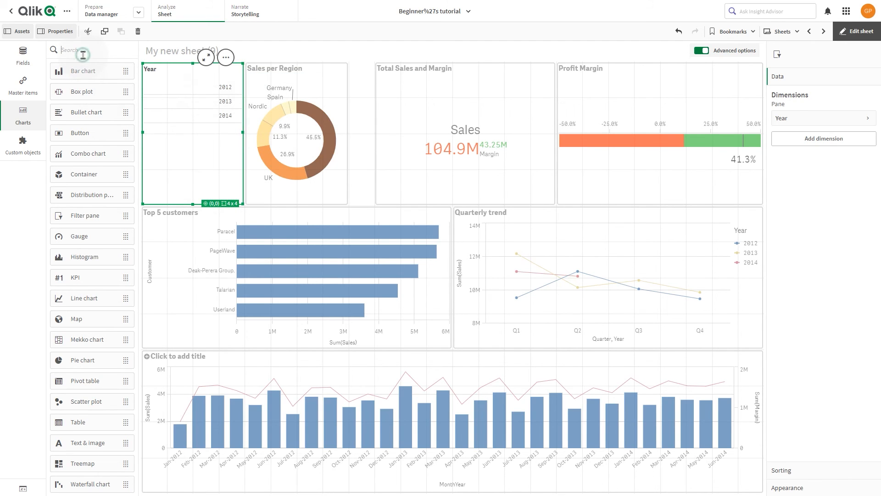
# - Drag the Week field into the filter pane and start a second filter pane's field list
pyautogui.click(23, 54)
pyautogui.write('month')
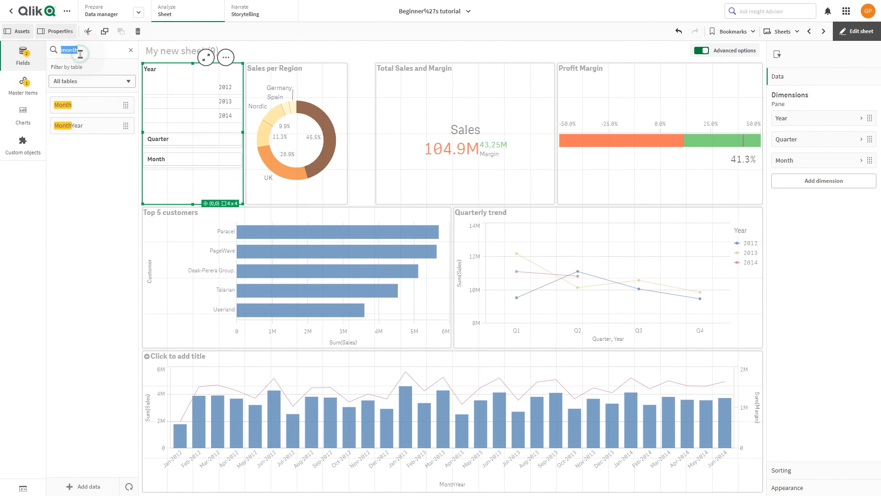
pyautogui.write('week')
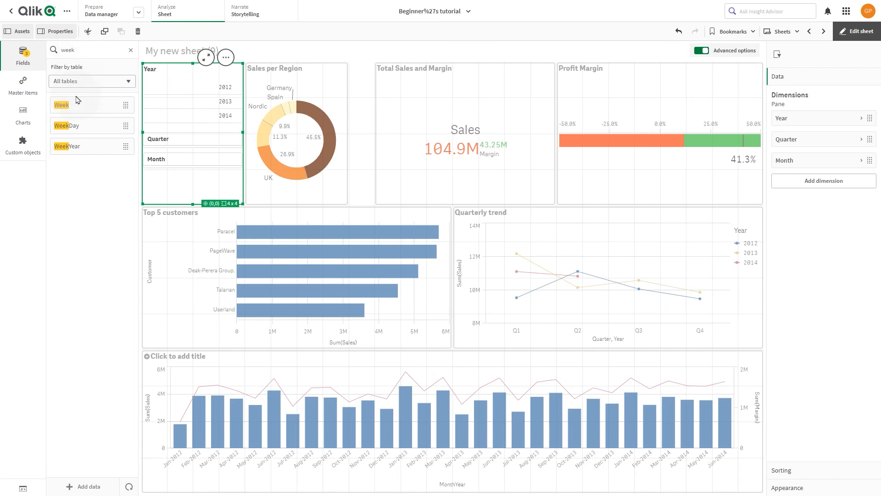
pyautogui.moveTo(61, 105); pyautogui.dragTo(192, 178)
pyautogui.write('fi')
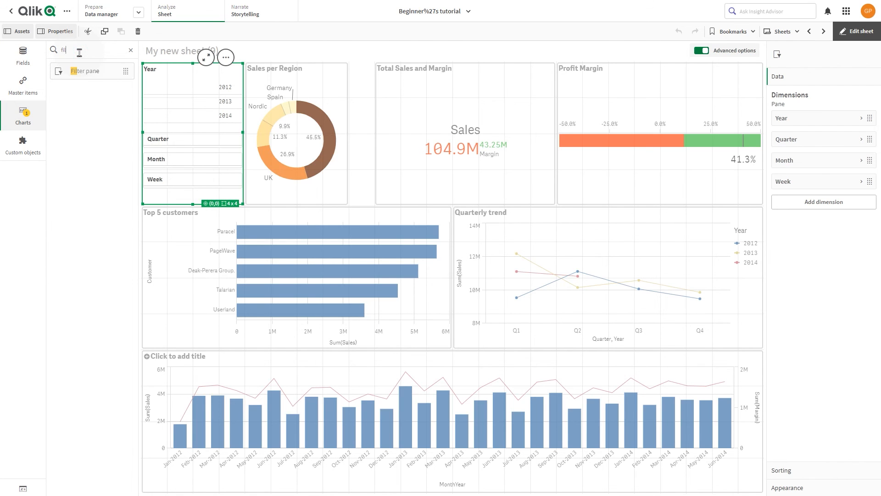
pyautogui.moveTo(169, 247)
pyautogui.write('reg')
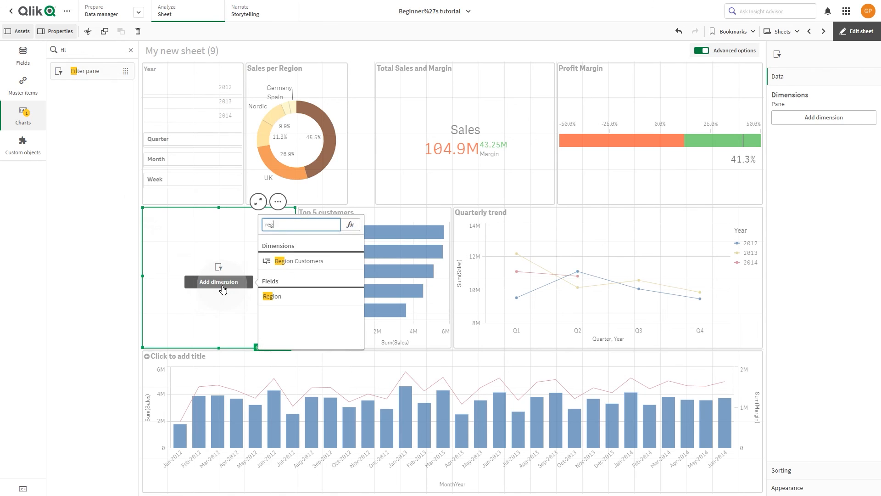
pyautogui.click(273, 296)
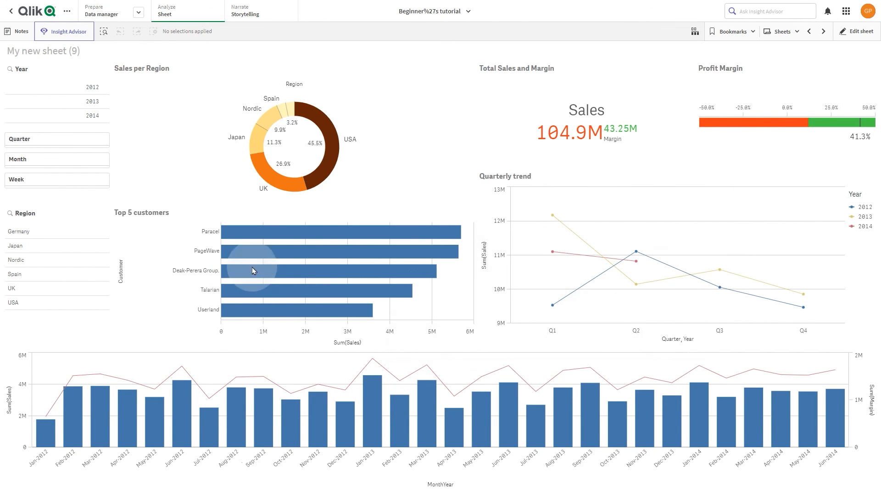
pyautogui.moveTo(103, 325)
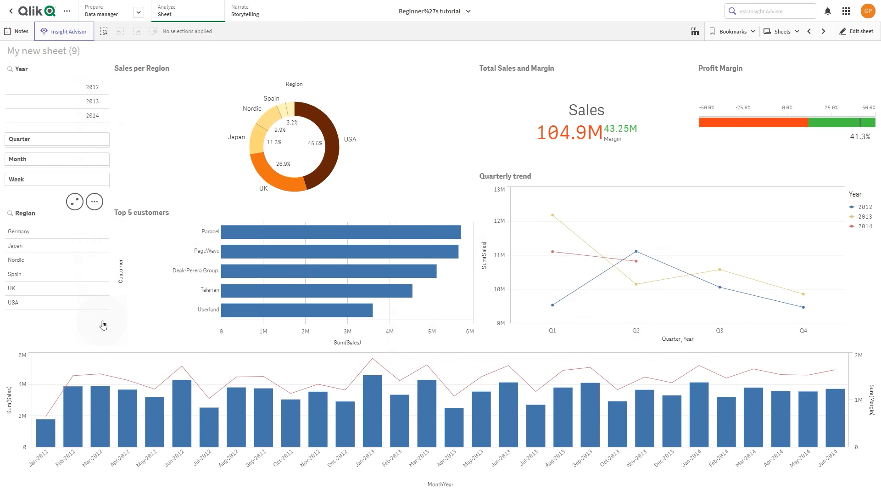
pyautogui.moveTo(278, 425)
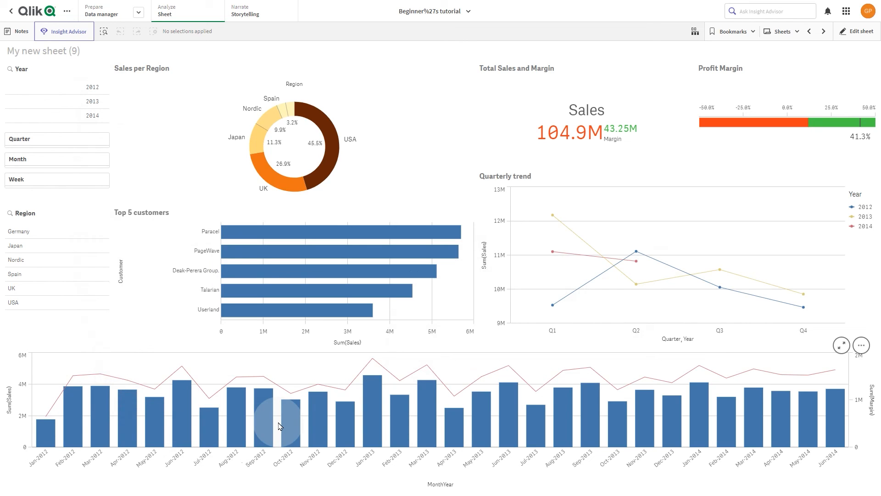